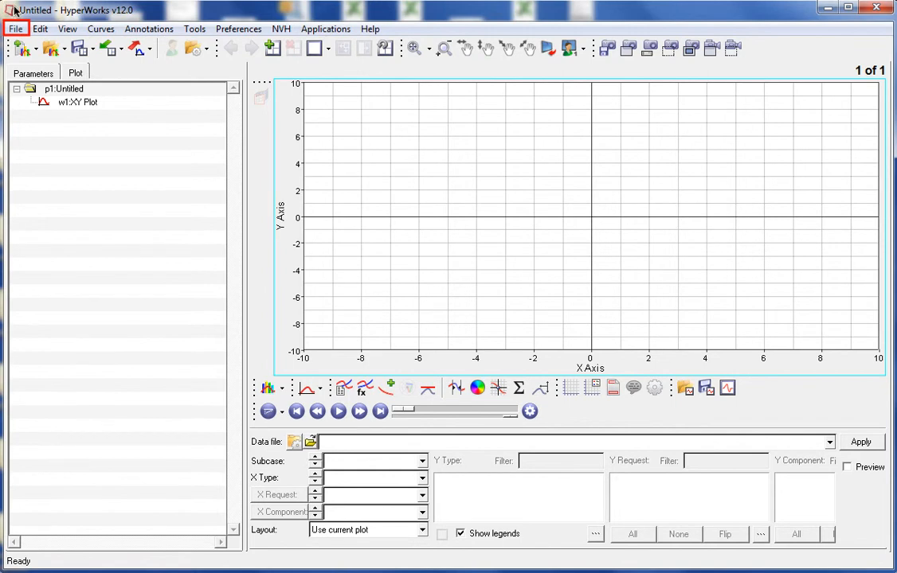
Step: Open the Exercise_7a.mvw session from the 7a-report folder
{"action": "left_click", "coordinate": [14, 28]}
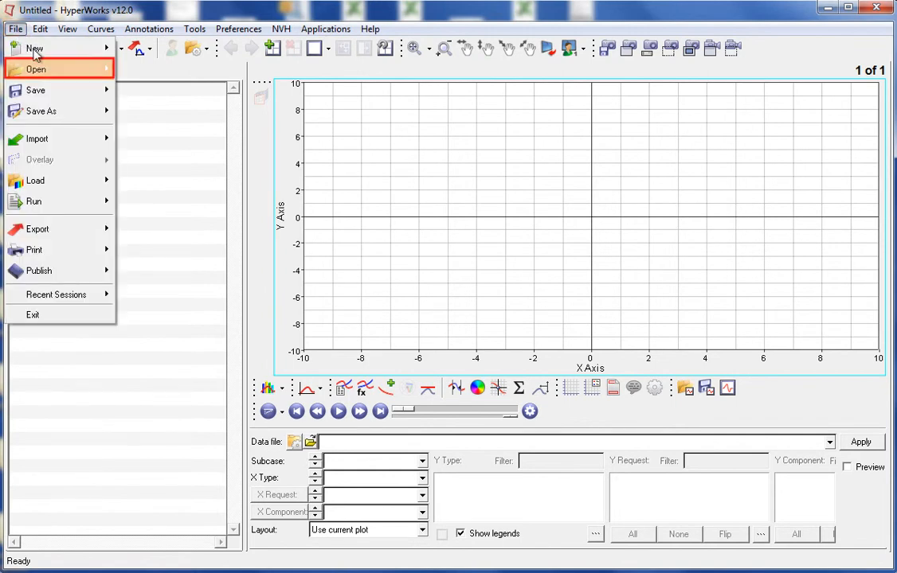
{"action": "mouse_move", "coordinate": [36, 69]}
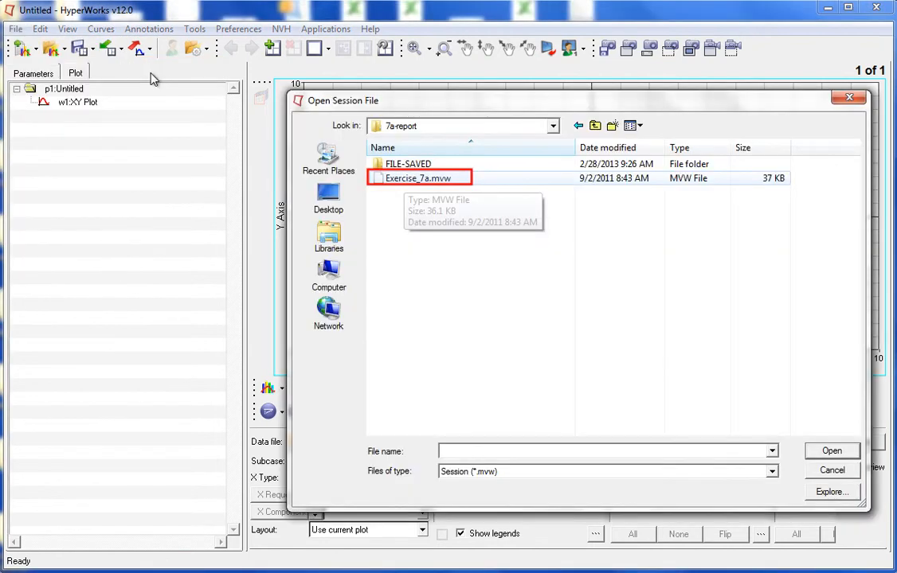
{"action": "left_click", "coordinate": [418, 177]}
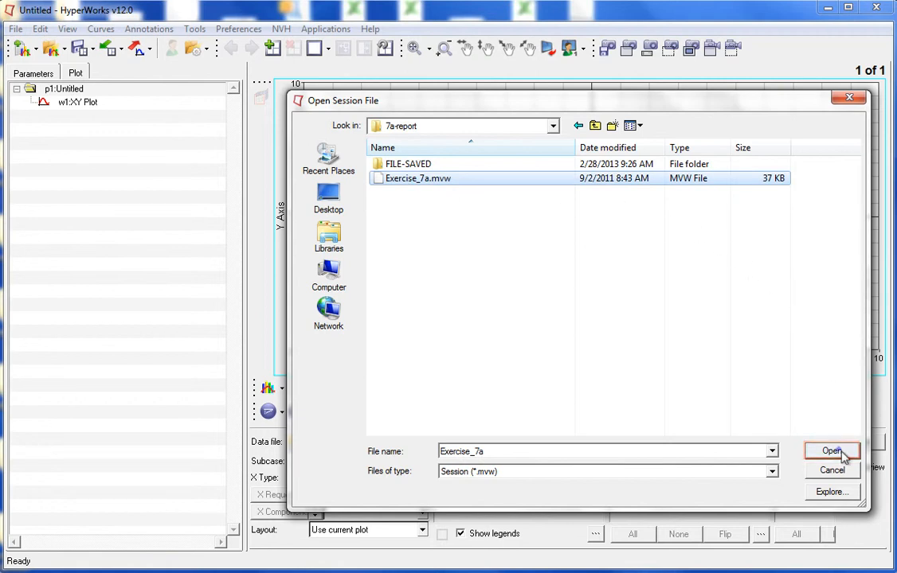
{"action": "left_click", "coordinate": [831, 451]}
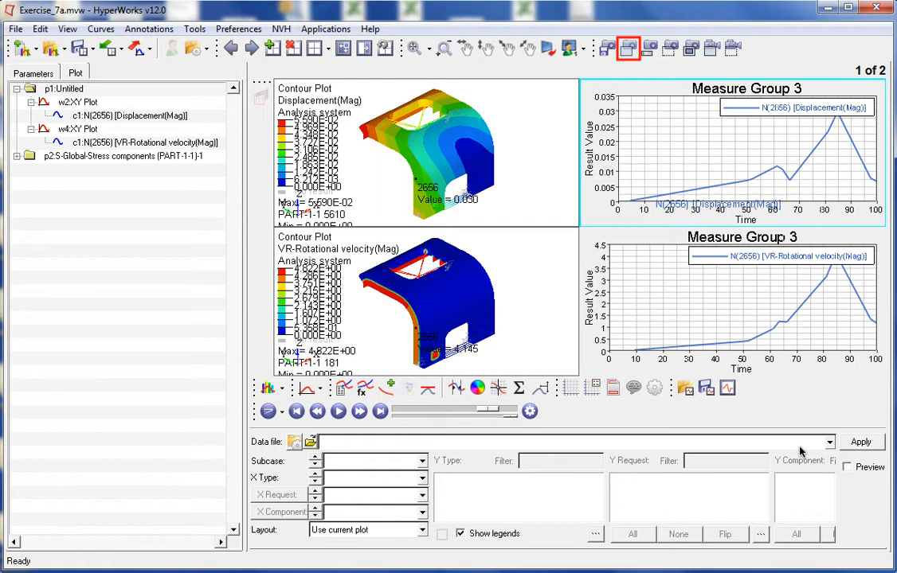
{"action": "mouse_move", "coordinate": [631, 125]}
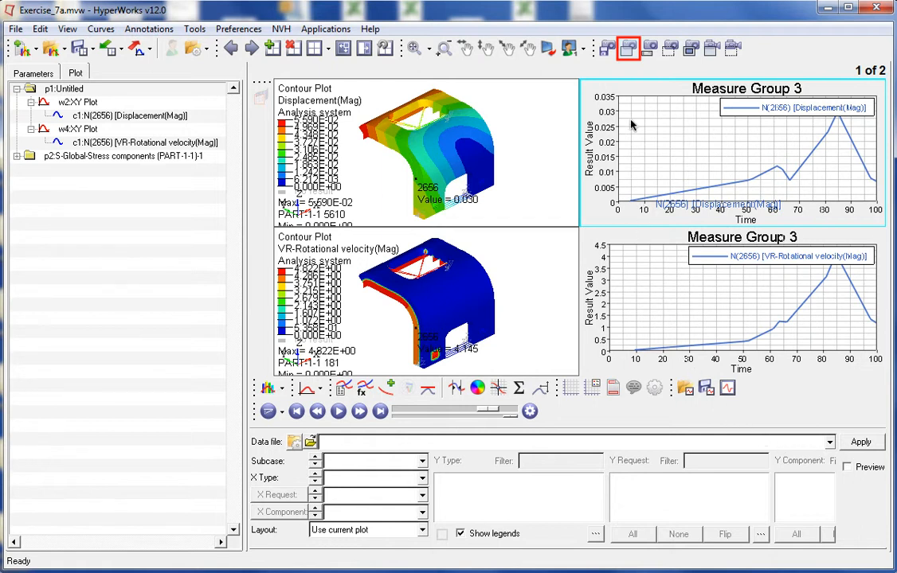
Step: Capture the graphics area and save it as graphics_area in JPEG format
{"action": "left_click", "coordinate": [628, 48]}
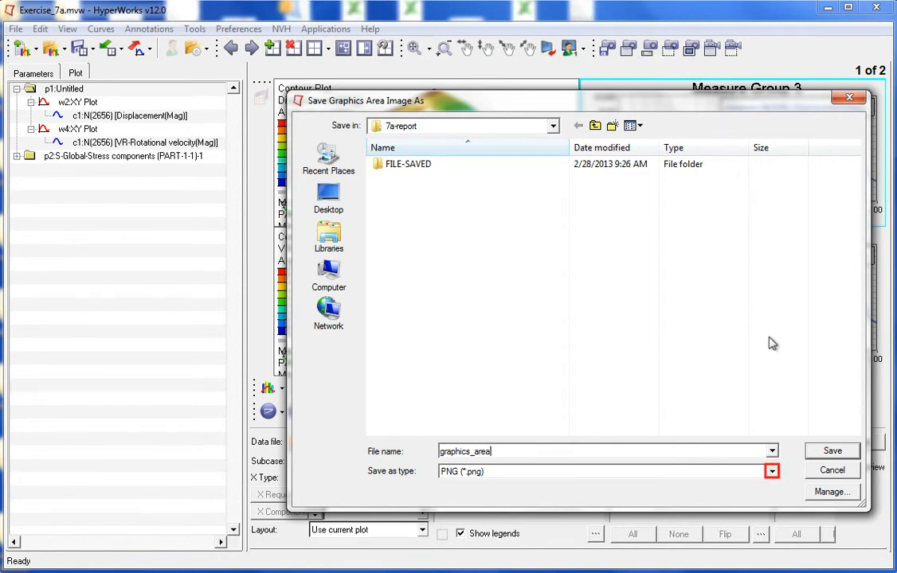
{"action": "left_click", "coordinate": [770, 471]}
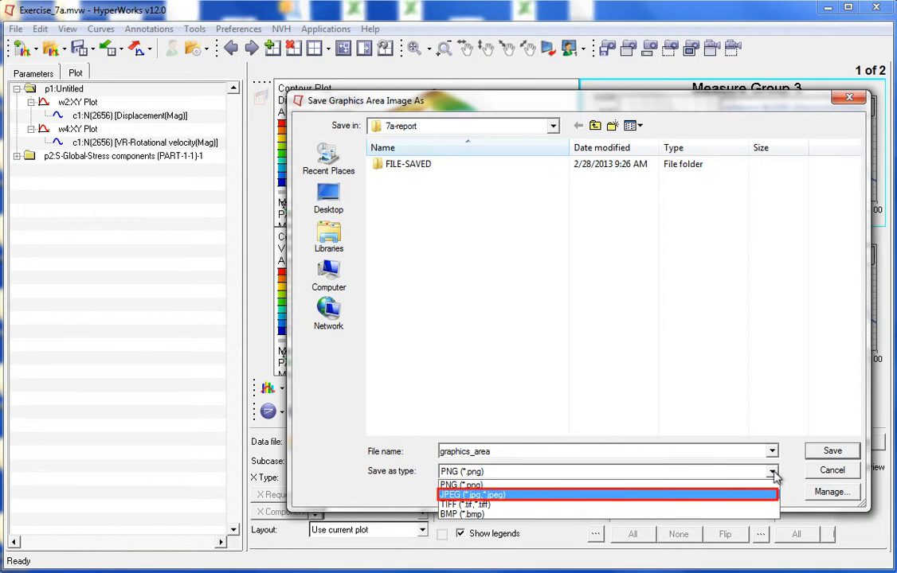
{"action": "mouse_move", "coordinate": [537, 503]}
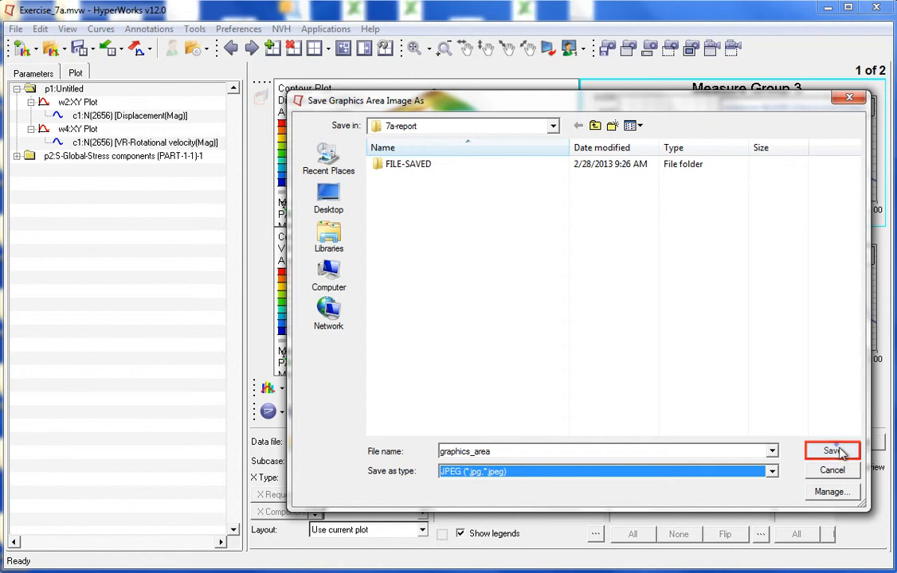
{"action": "left_click", "coordinate": [831, 450]}
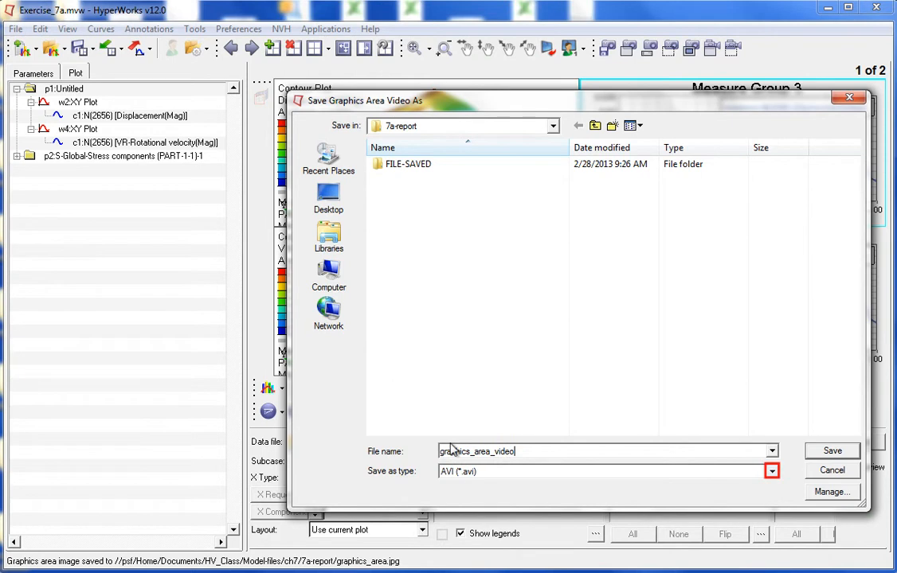
{"action": "mouse_move", "coordinate": [754, 465]}
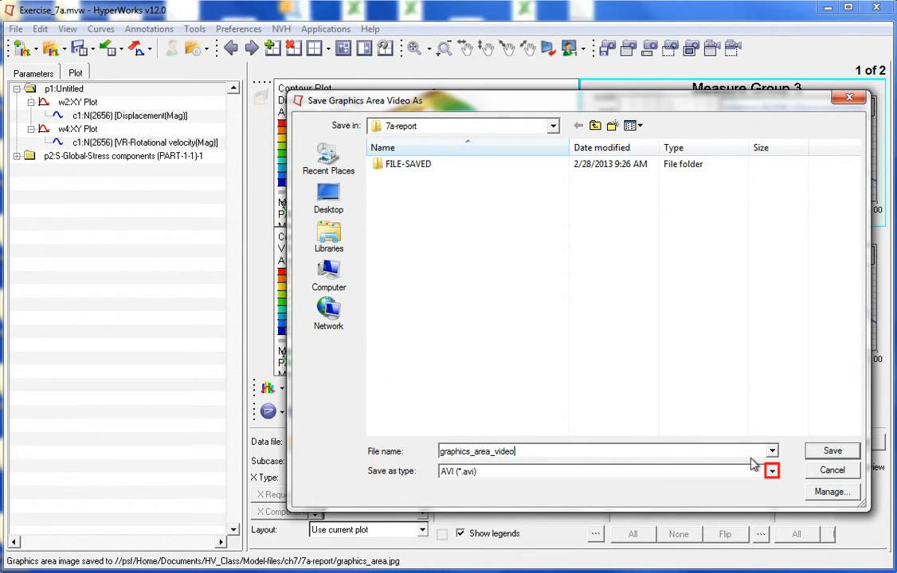
Step: Save the graphics area video as graphics_area_video in AVI format
{"action": "left_click", "coordinate": [771, 471]}
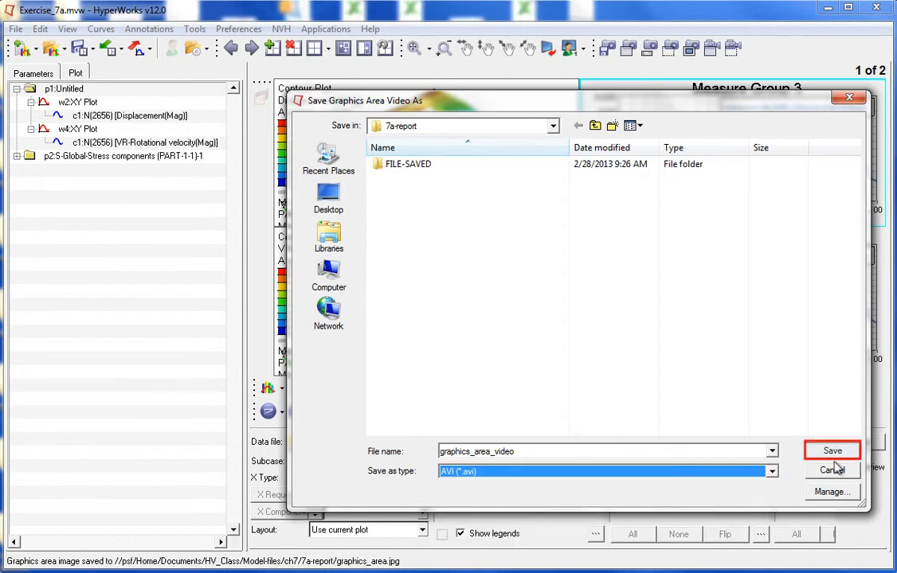
{"action": "left_click", "coordinate": [831, 450]}
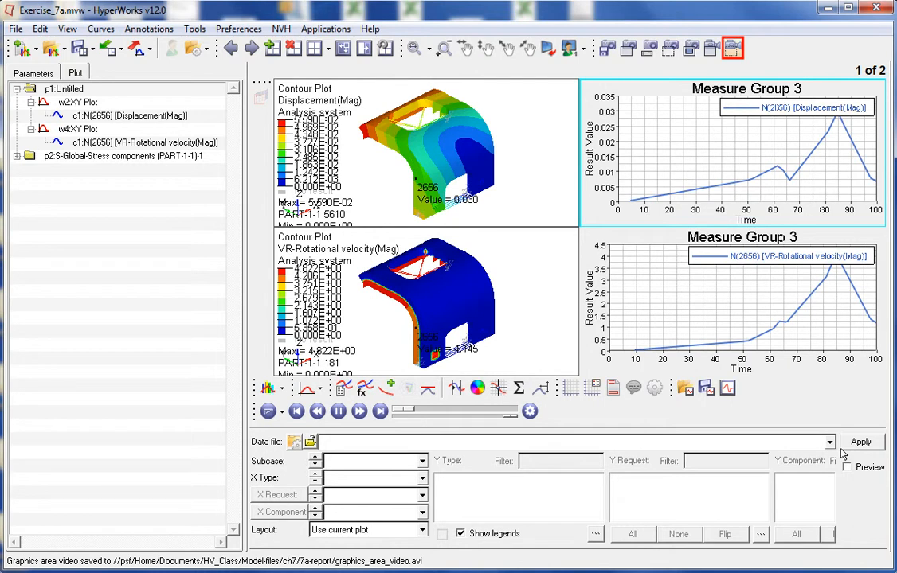
{"action": "mouse_move", "coordinate": [731, 48]}
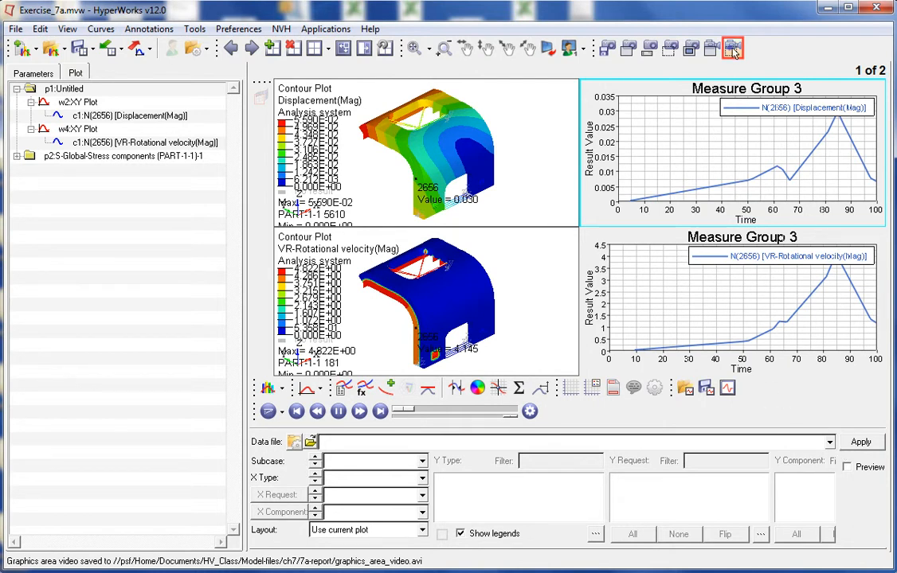
Step: Set up the dynamic_rect_area rectangle video and start marking the region around the contour plots
{"action": "left_click", "coordinate": [731, 48]}
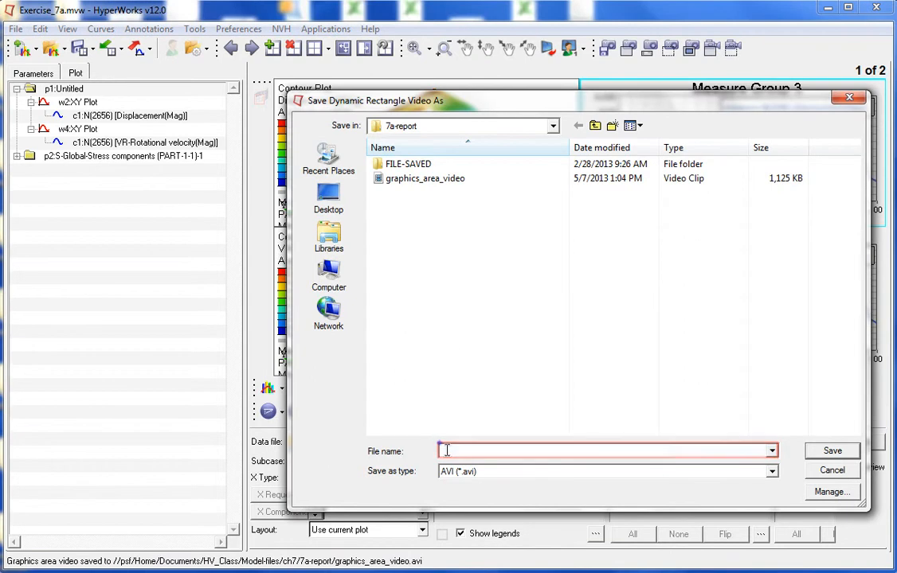
{"action": "type", "text": "dynamic_rect_area"}
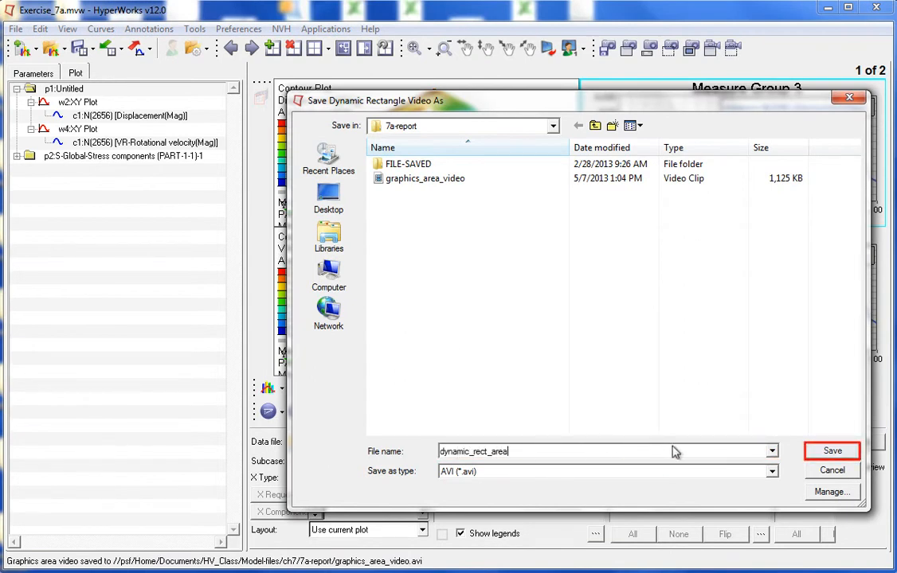
{"action": "left_click", "coordinate": [831, 451]}
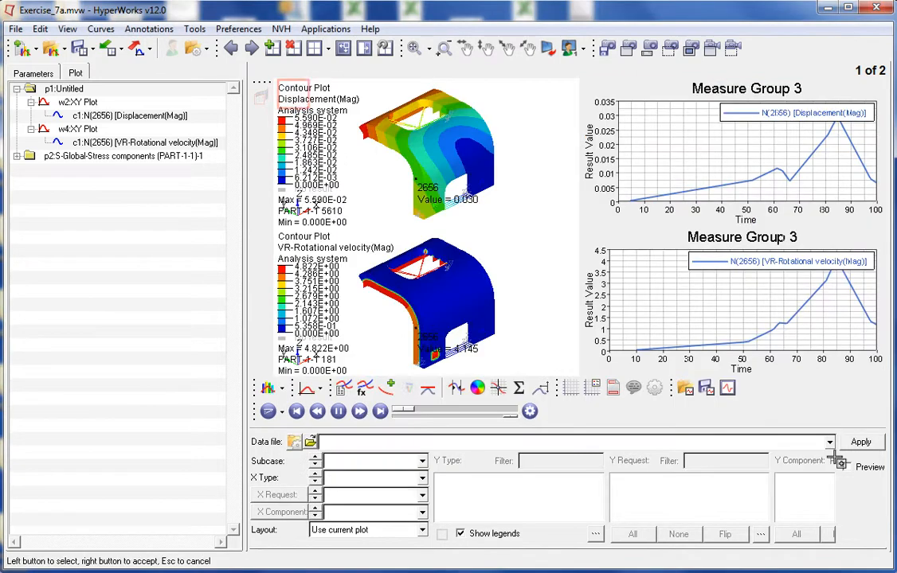
{"action": "left_click", "coordinate": [303, 94]}
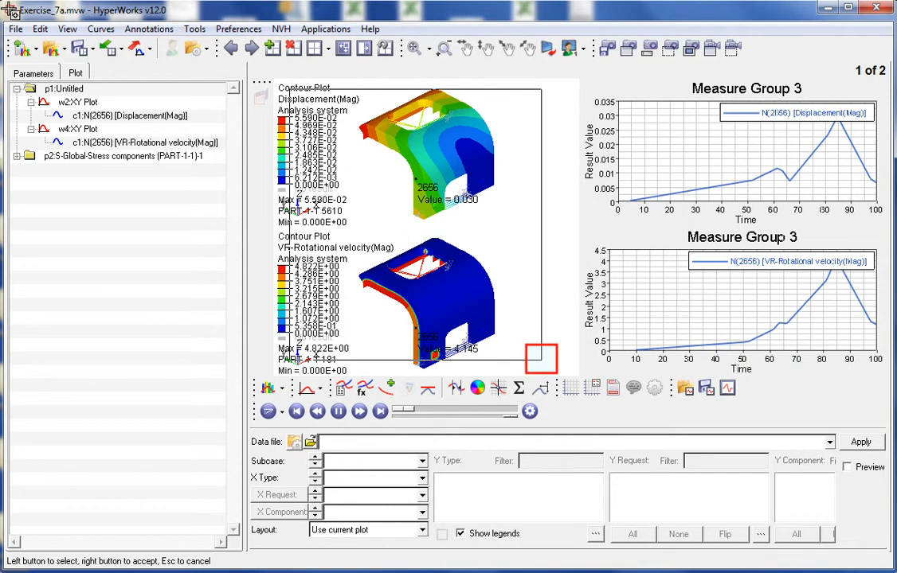
{"action": "mouse_move", "coordinate": [504, 200]}
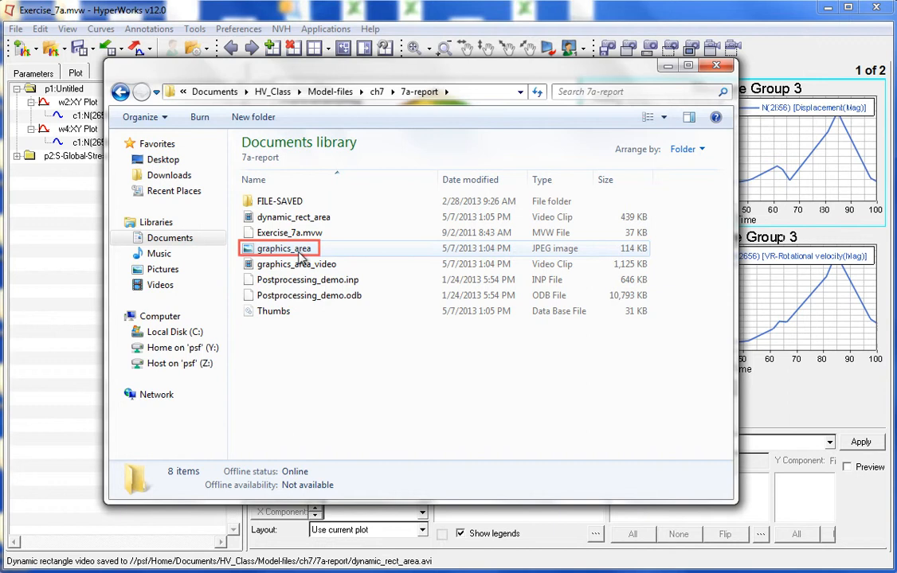
{"action": "double_click", "coordinate": [282, 249]}
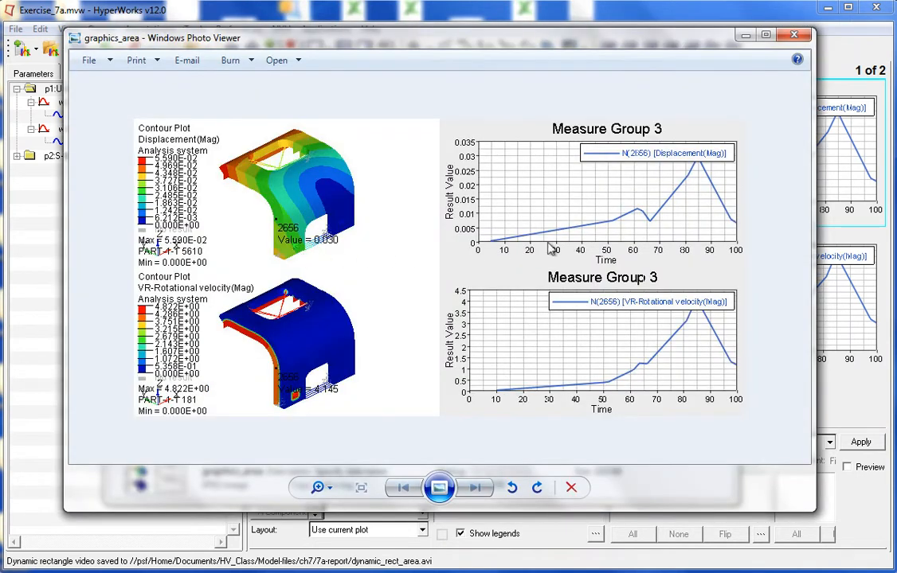
{"action": "mouse_move", "coordinate": [783, 169]}
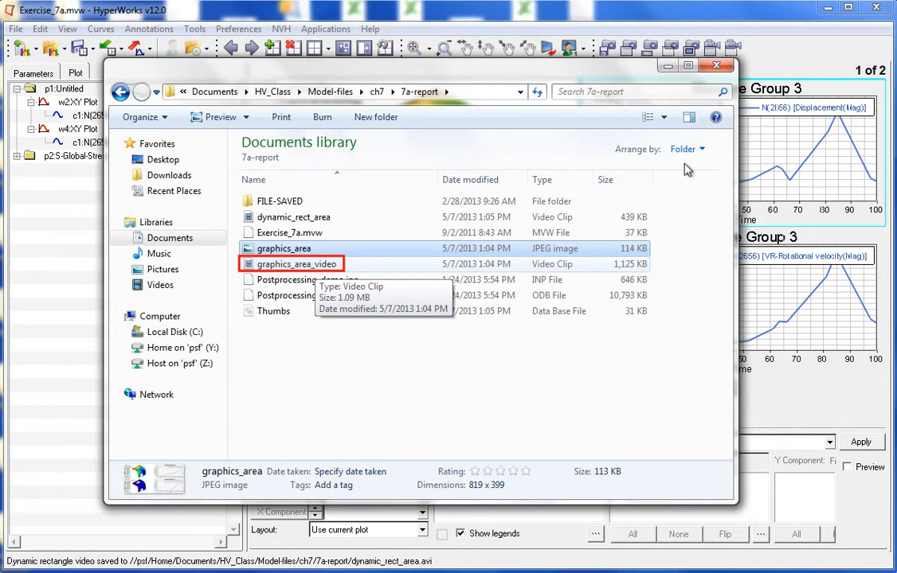
{"action": "mouse_move", "coordinate": [315, 253]}
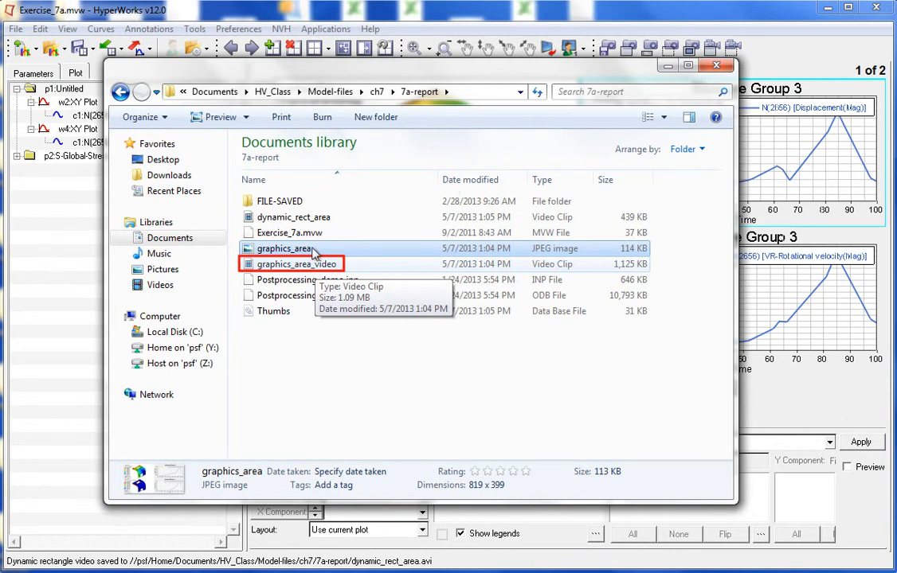
{"action": "double_click", "coordinate": [287, 264]}
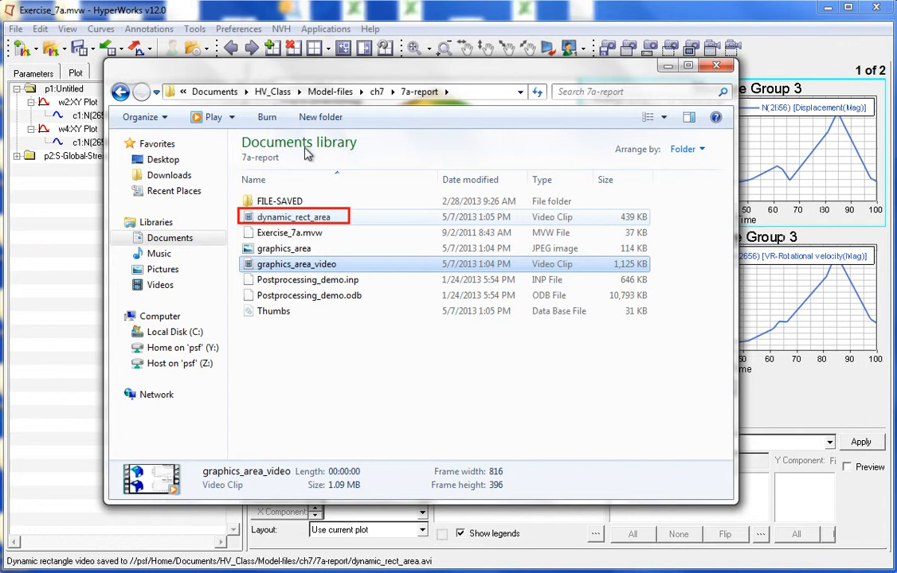
{"action": "double_click", "coordinate": [294, 216]}
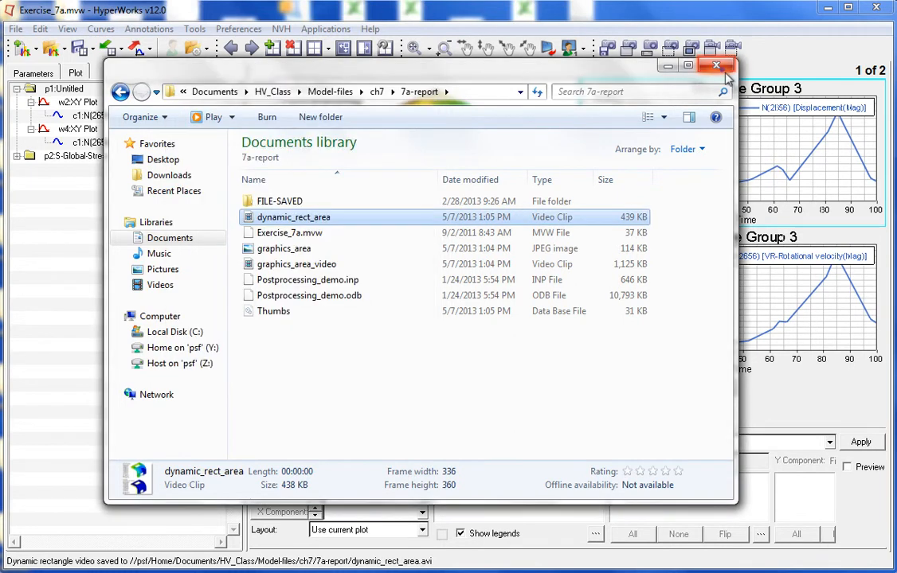
{"action": "left_click", "coordinate": [715, 65]}
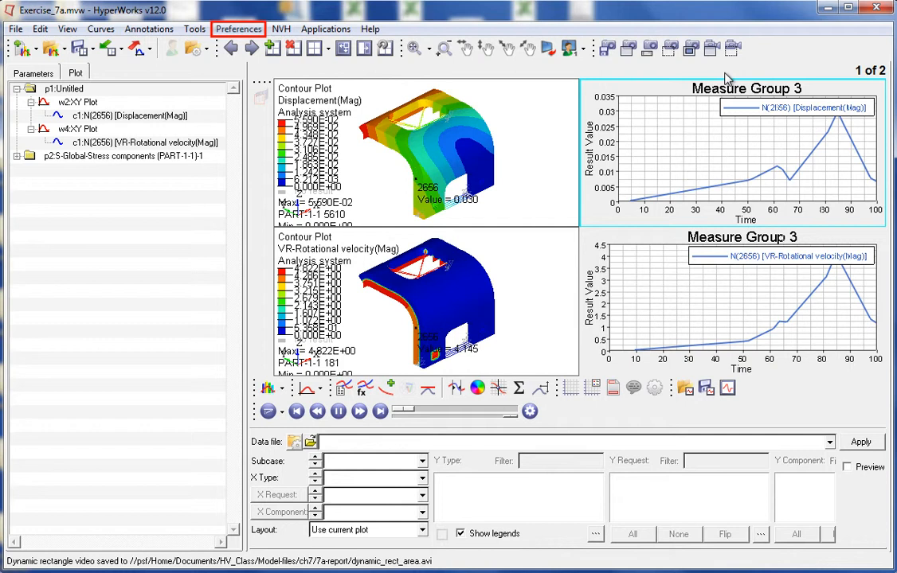
{"action": "mouse_move", "coordinate": [330, 64]}
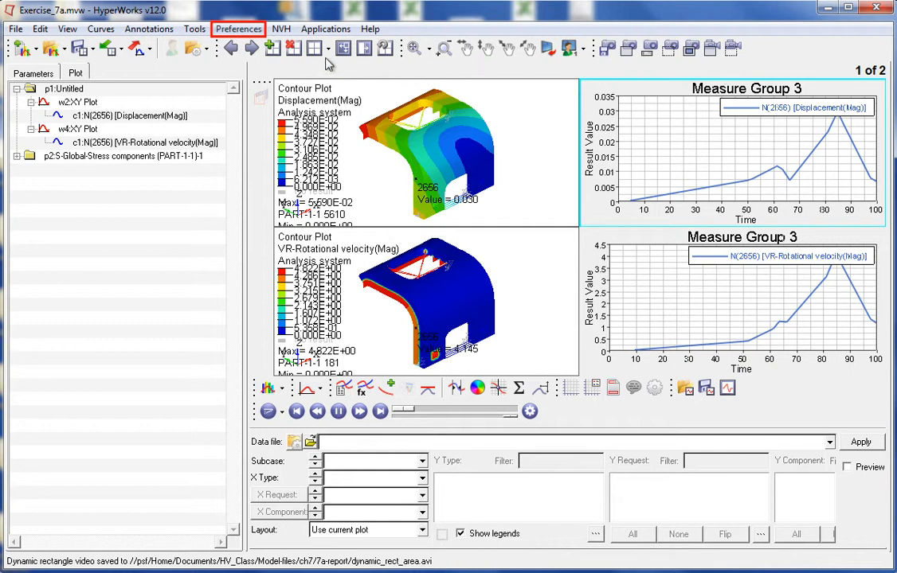
Step: Enter 99 as the JPEG export quality in the export settings
{"action": "left_click", "coordinate": [238, 29]}
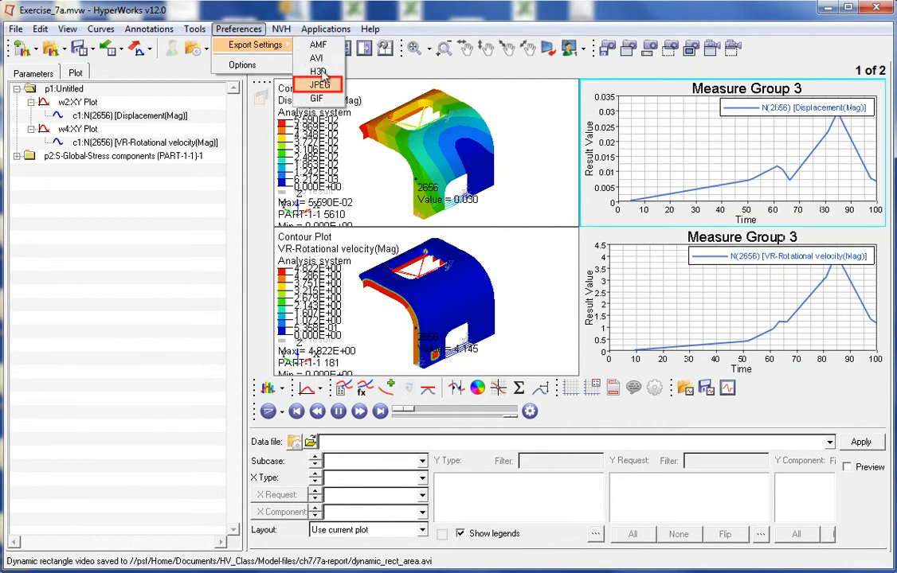
{"action": "left_click", "coordinate": [318, 84]}
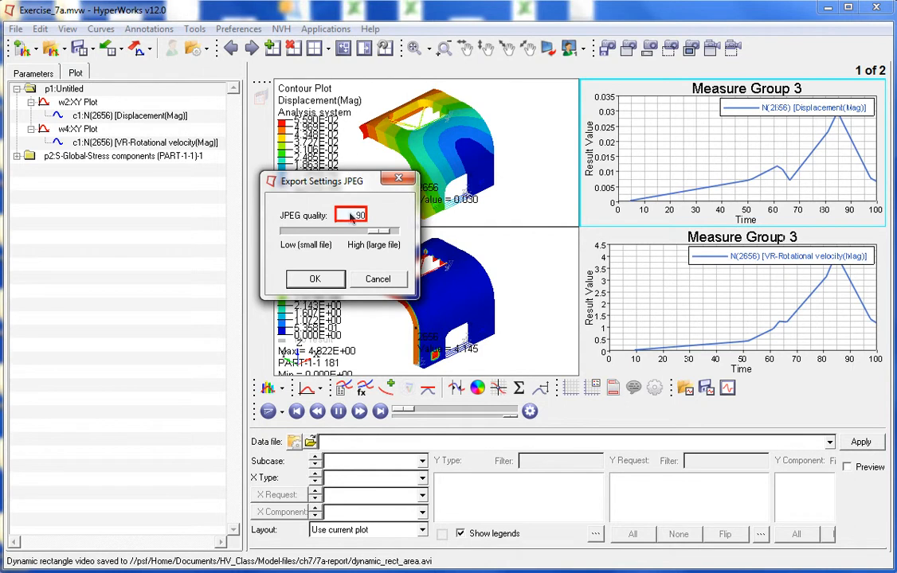
{"action": "type", "text": "99"}
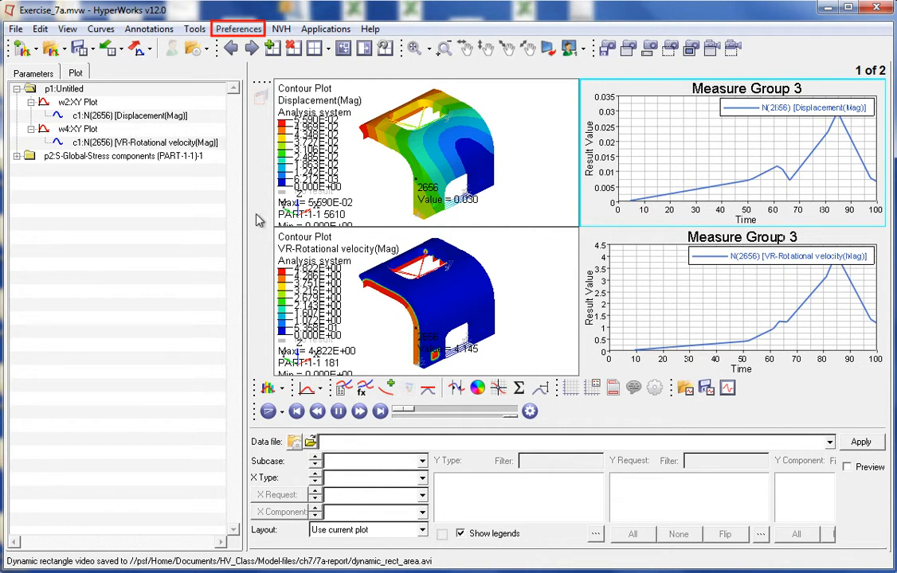
{"action": "left_click", "coordinate": [238, 29]}
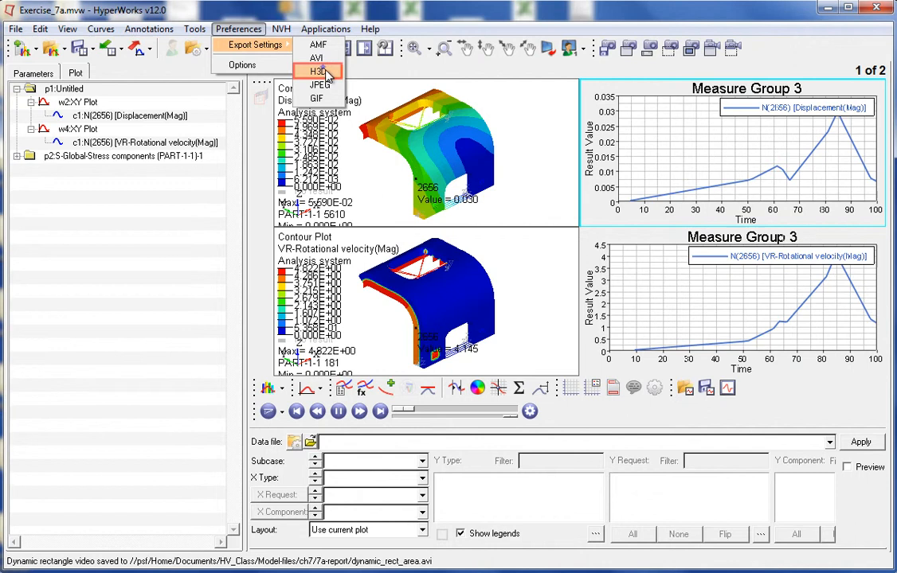
Step: Review and accept the H3D export settings with animation, results and preview image enabled
{"action": "left_click", "coordinate": [318, 71]}
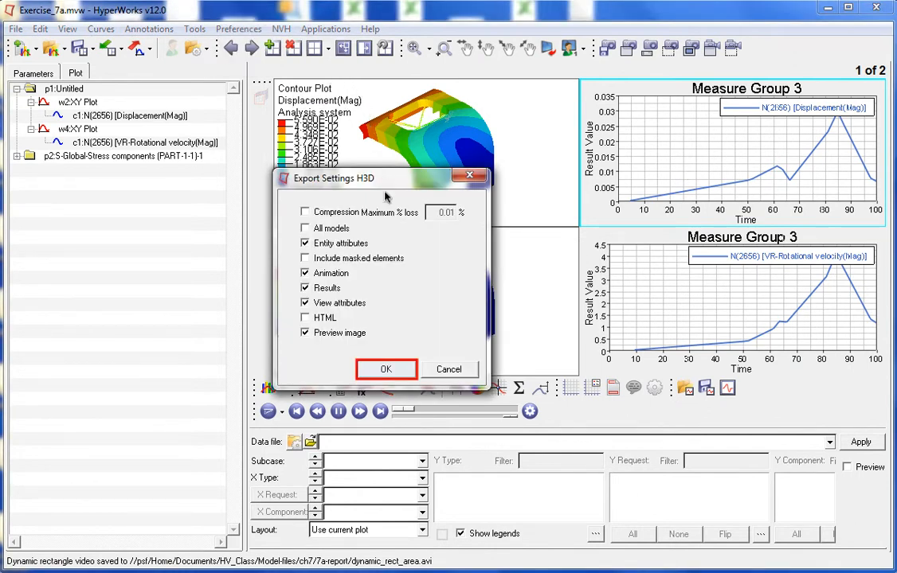
{"action": "left_click", "coordinate": [386, 369]}
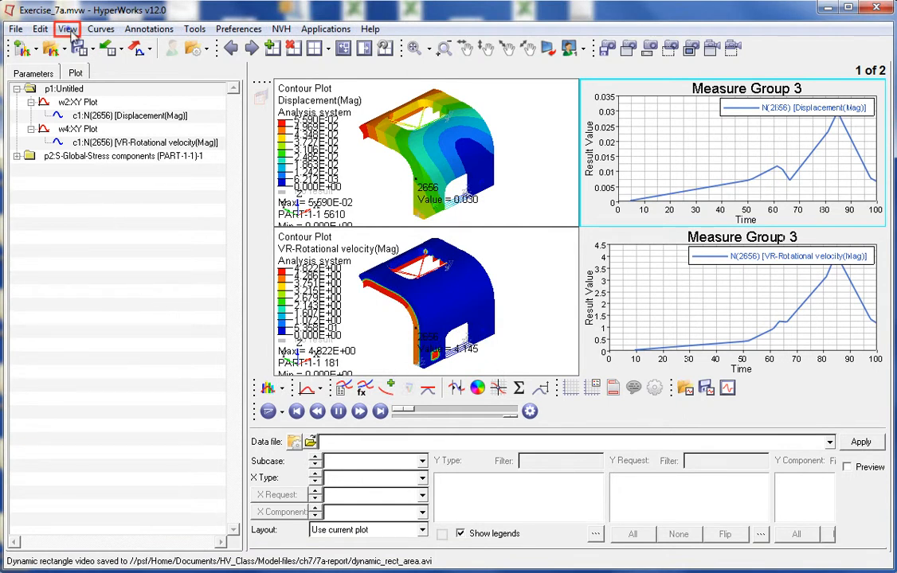
Step: Open the View menu to reach the Session browser
{"action": "left_click", "coordinate": [68, 28]}
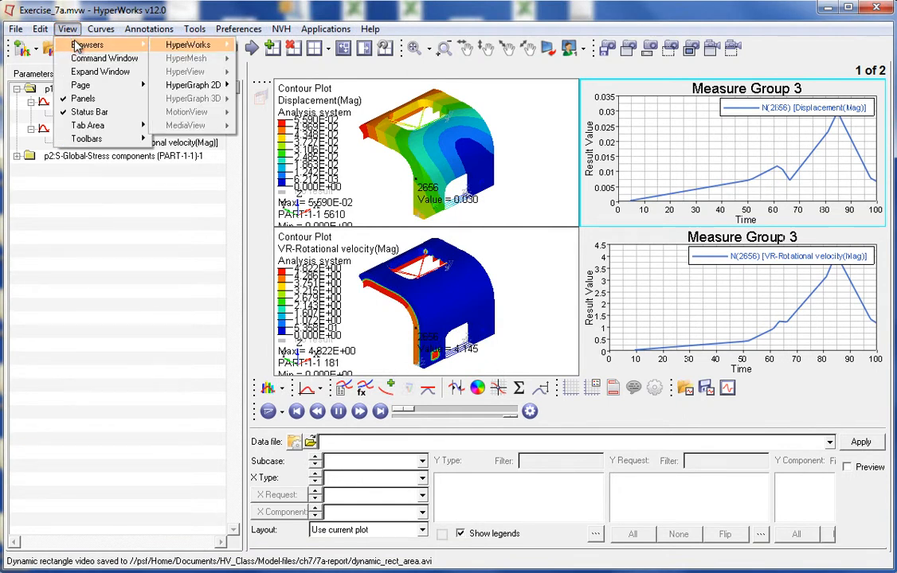
{"action": "mouse_move", "coordinate": [187, 45]}
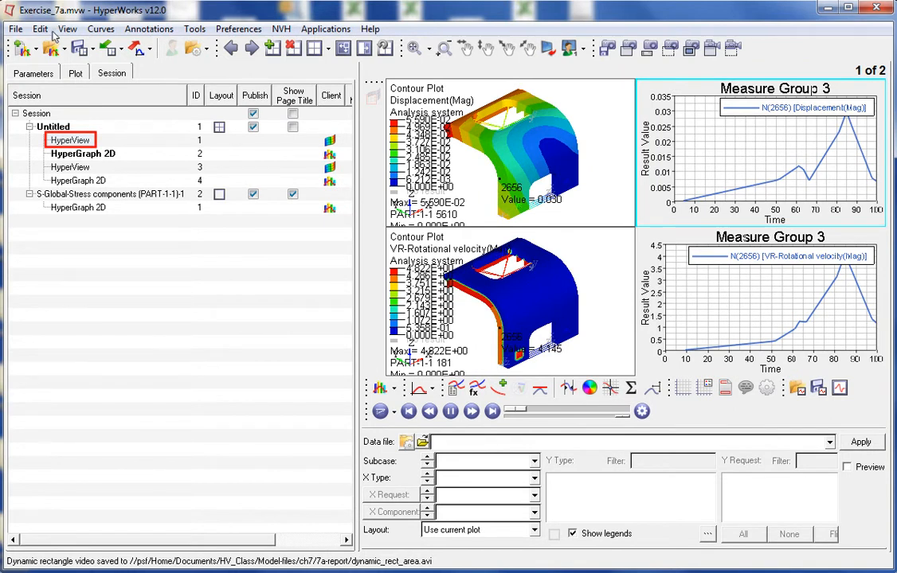
Step: Describe the first HyperView window as Displacement and publish it as H3D
{"action": "right_click", "coordinate": [71, 140]}
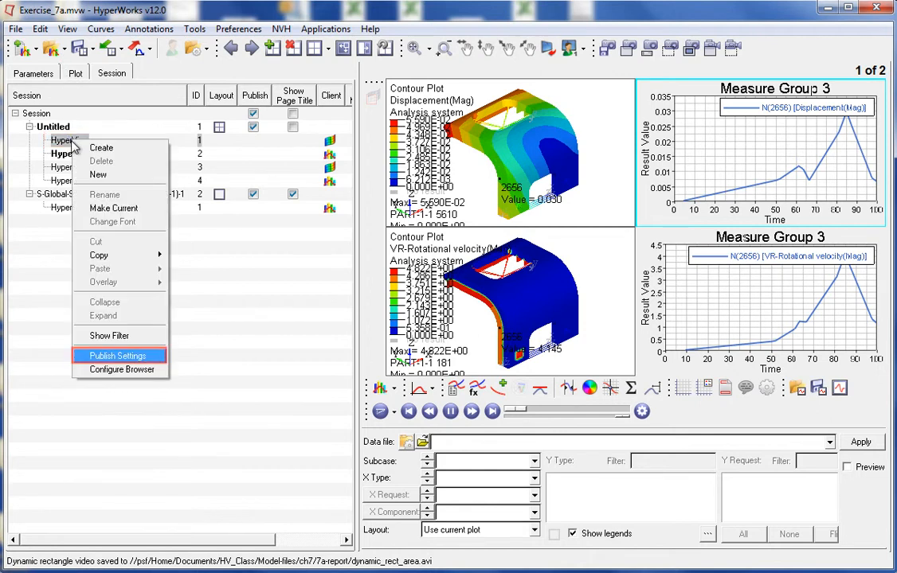
{"action": "left_click", "coordinate": [118, 356]}
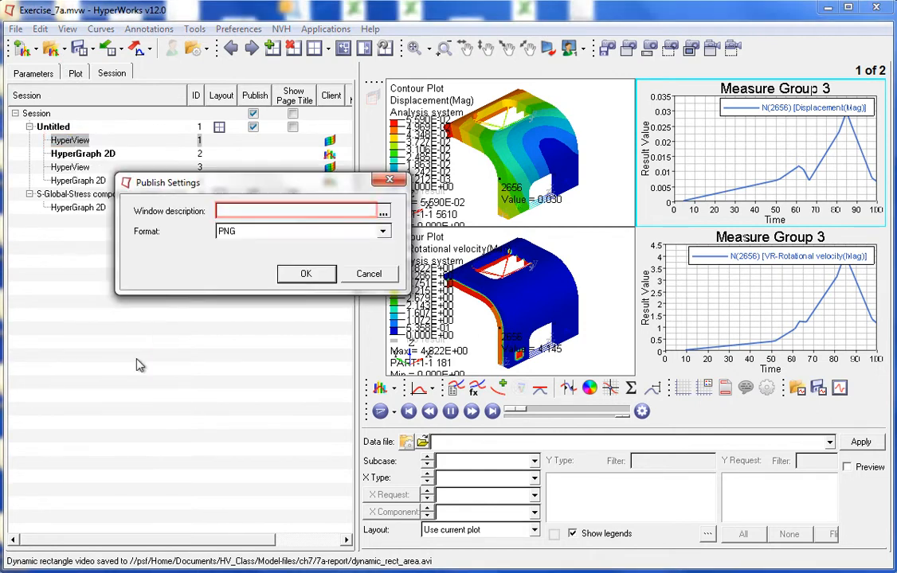
{"action": "type", "text": "Displacemen"}
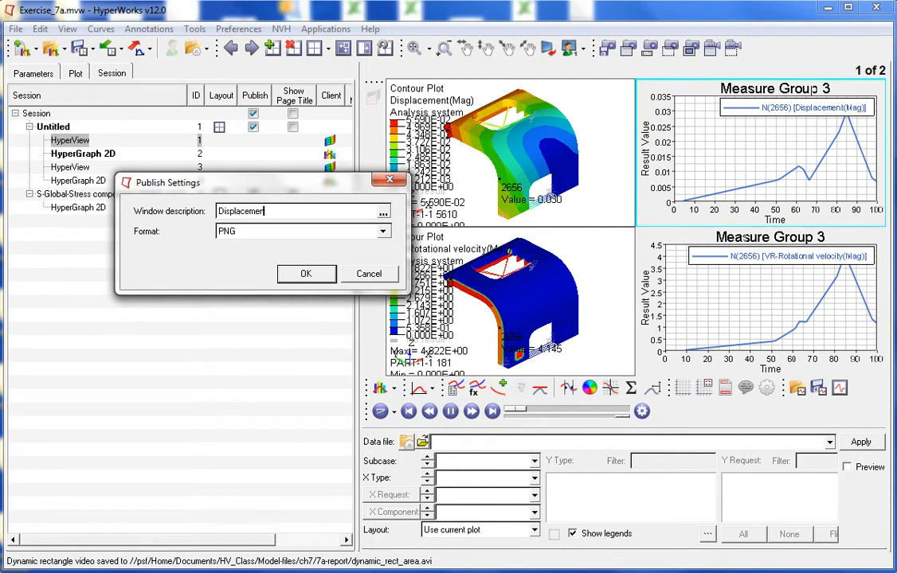
{"action": "left_click", "coordinate": [383, 231]}
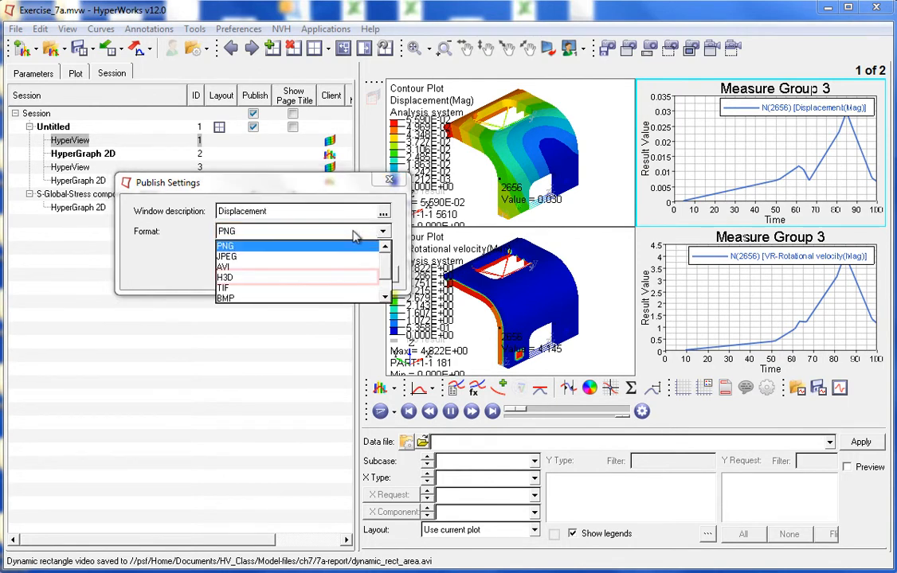
{"action": "left_click", "coordinate": [226, 277]}
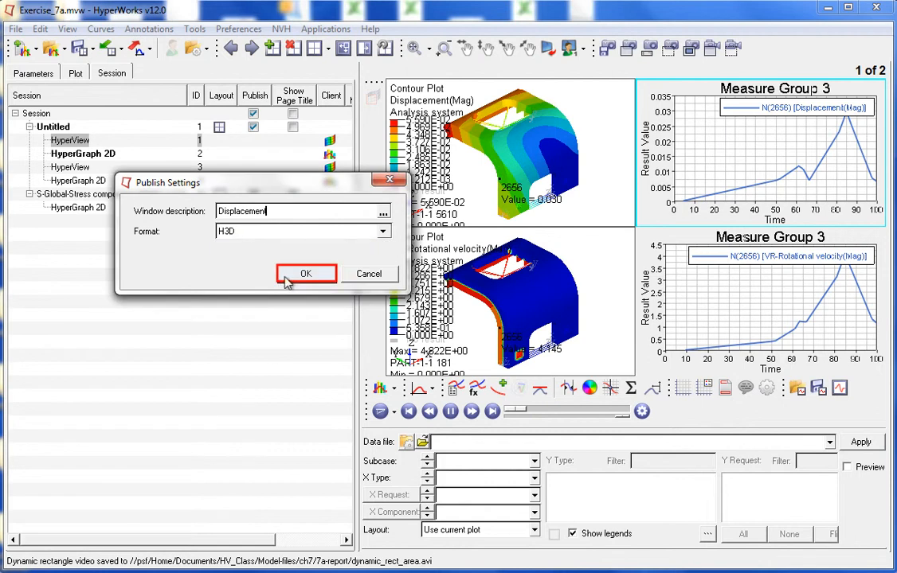
{"action": "left_click", "coordinate": [306, 273]}
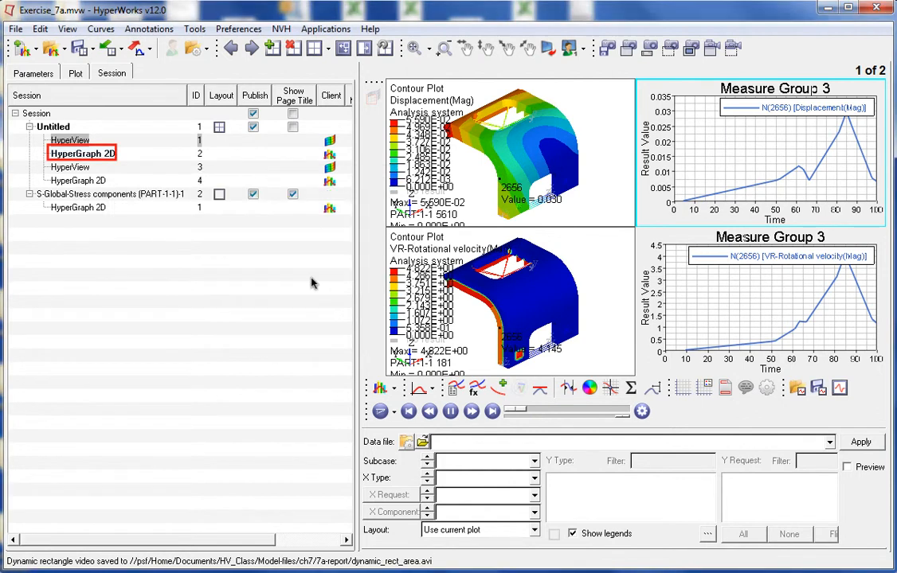
{"action": "mouse_move", "coordinate": [187, 266]}
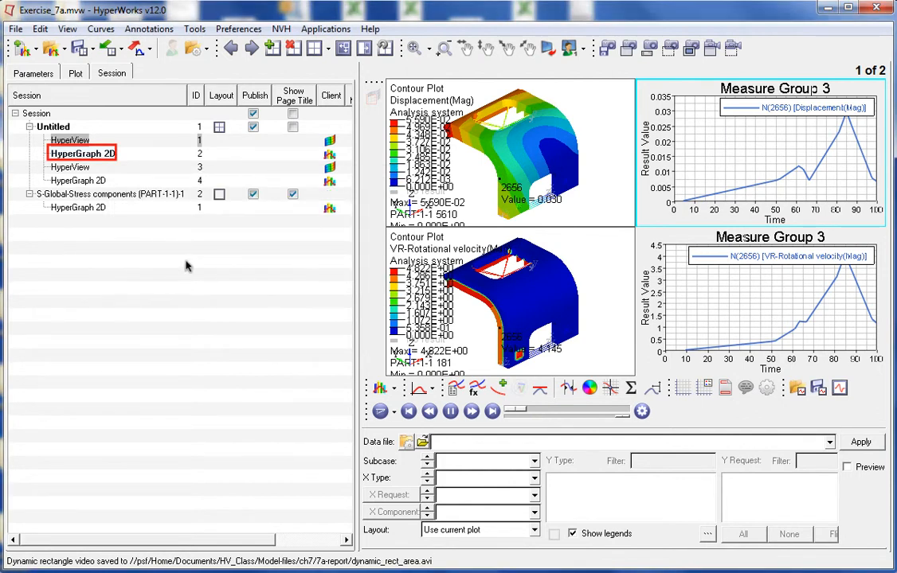
Step: Give the first HyperGraph window the Node 2656 publish description
{"action": "right_click", "coordinate": [82, 153]}
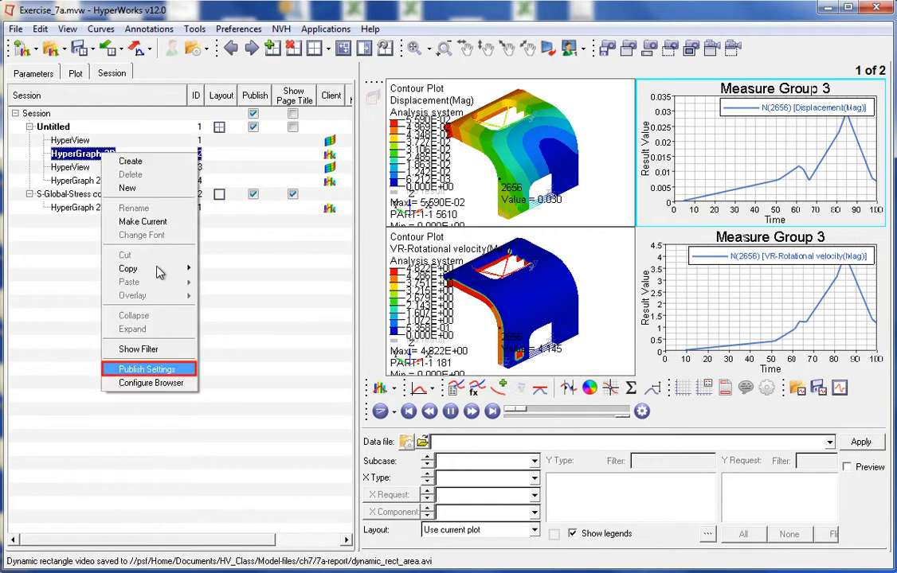
{"action": "left_click", "coordinate": [147, 369]}
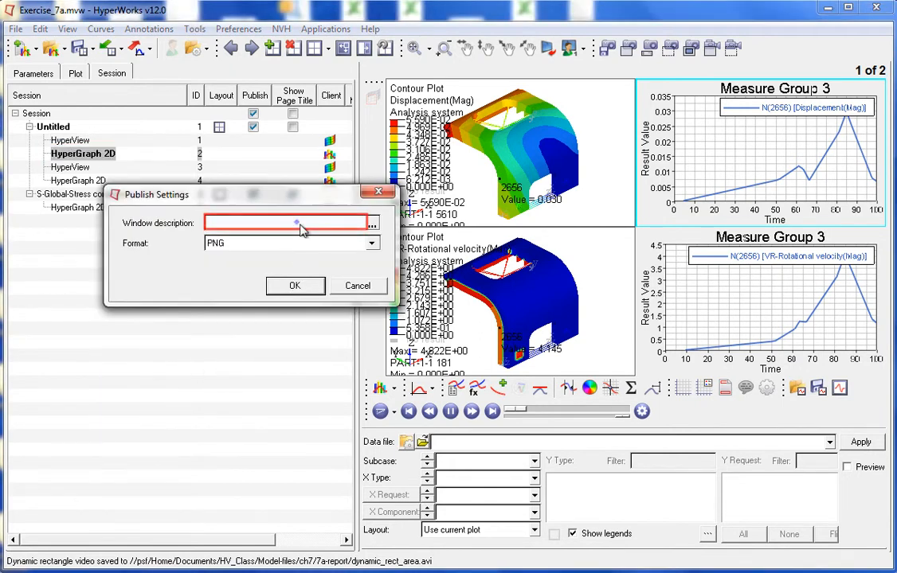
{"action": "type", "text": "Node 2656"}
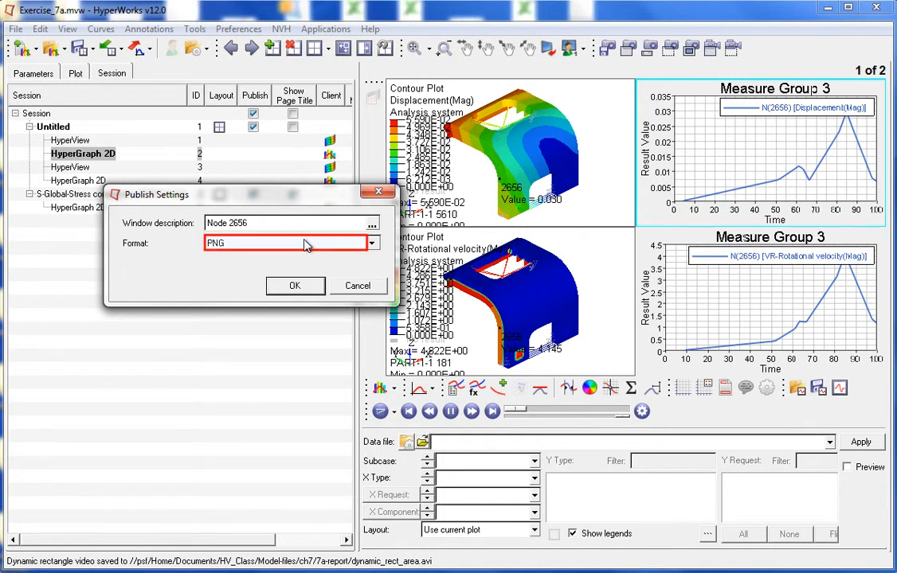
{"action": "left_click", "coordinate": [370, 243]}
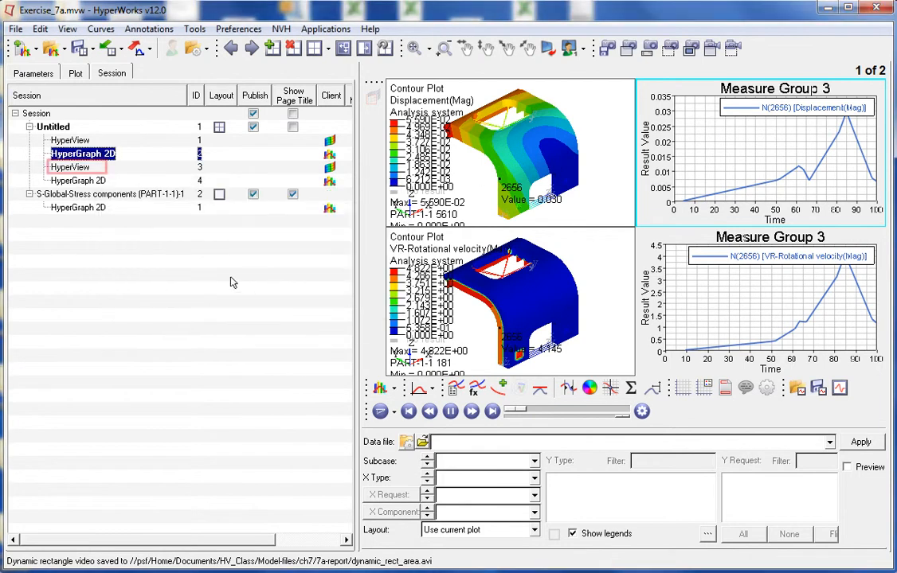
Step: Describe the second HyperView window as Rot. Velocity
{"action": "right_click", "coordinate": [69, 166]}
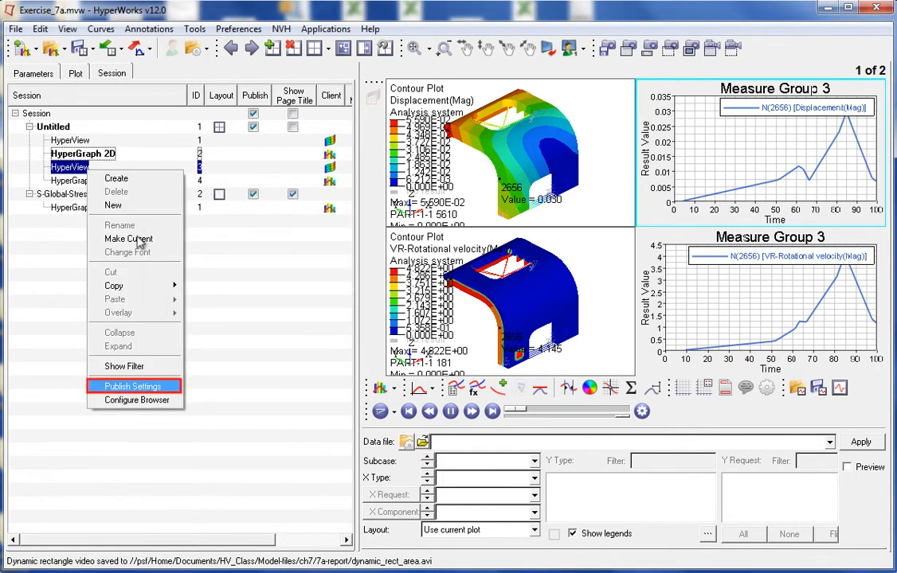
{"action": "left_click", "coordinate": [134, 386]}
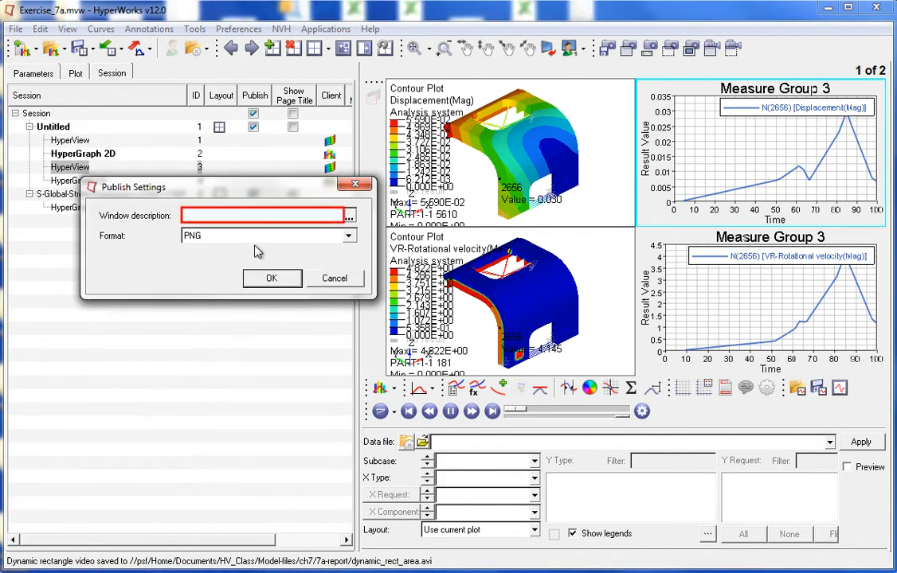
{"action": "type", "text": "Rot. Velocity"}
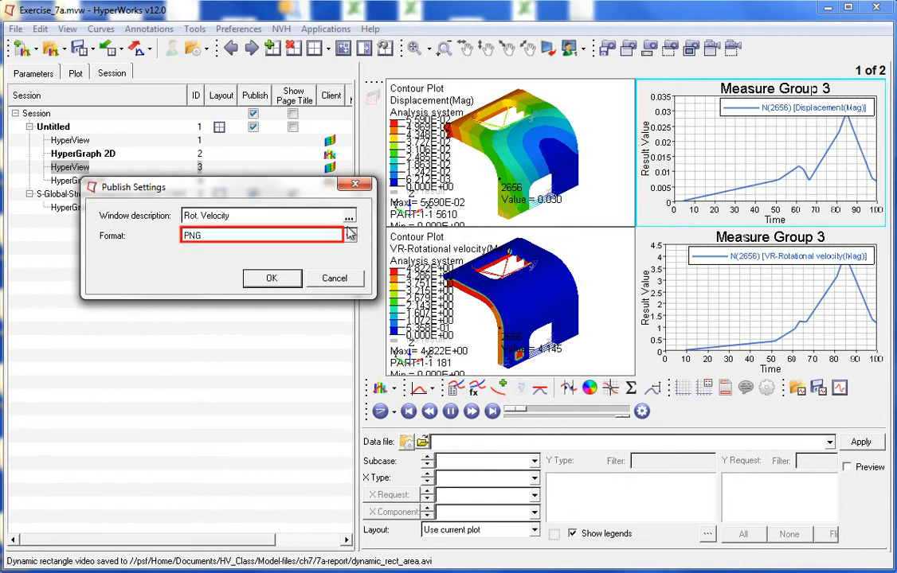
{"action": "left_click", "coordinate": [348, 235]}
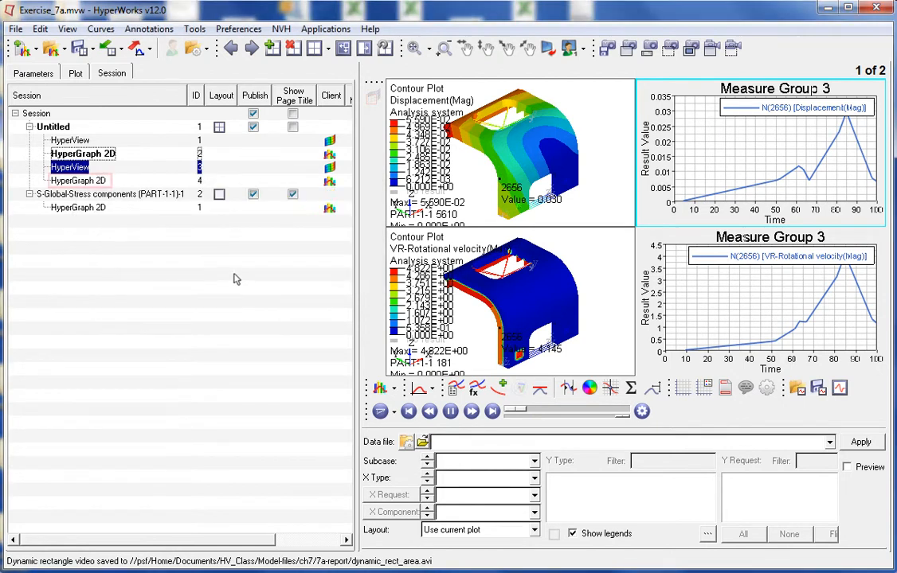
Step: Give the second HyperGraph window its Node 26… publish description
{"action": "right_click", "coordinate": [77, 179]}
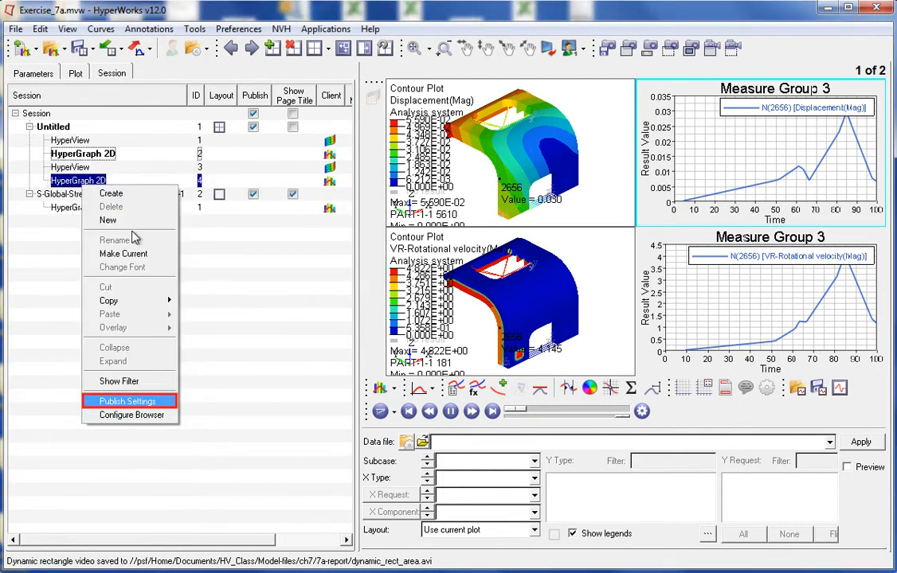
{"action": "left_click", "coordinate": [128, 401]}
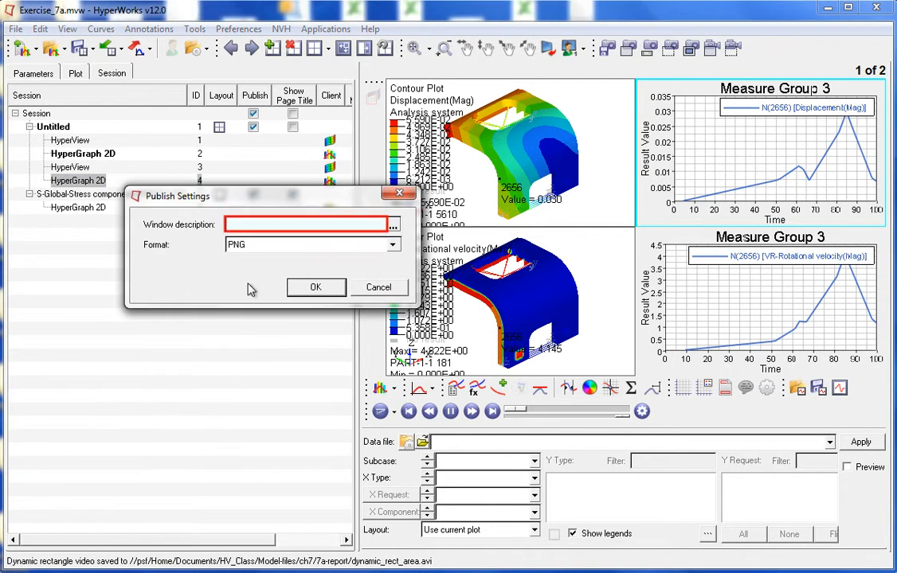
{"action": "type", "text": "Node 26"}
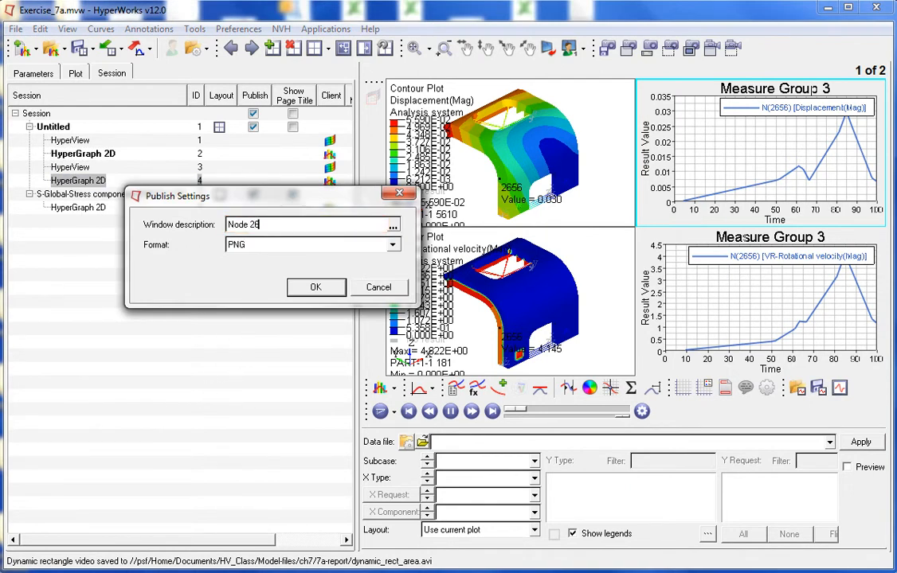
{"action": "left_click", "coordinate": [316, 288]}
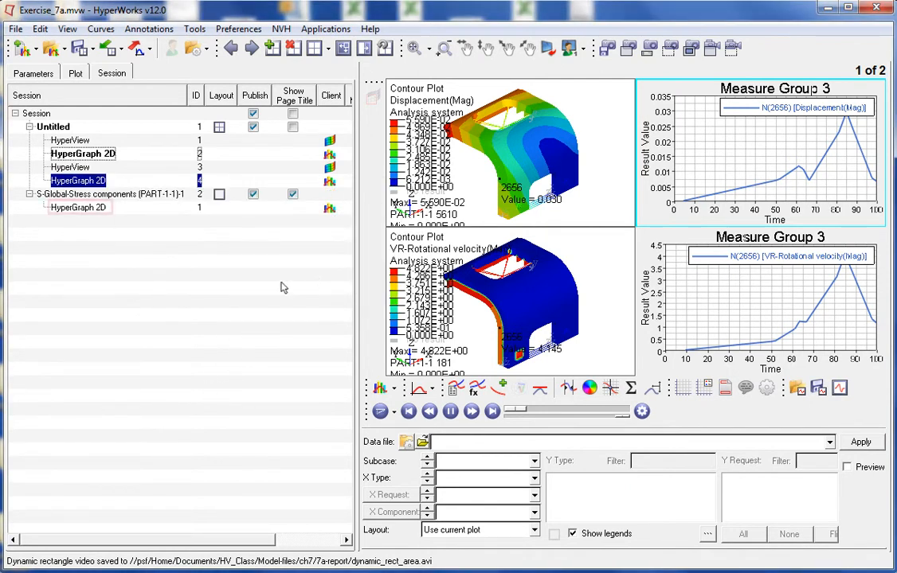
Step: Type Global Stress as the stress page graph window's description
{"action": "right_click", "coordinate": [78, 207]}
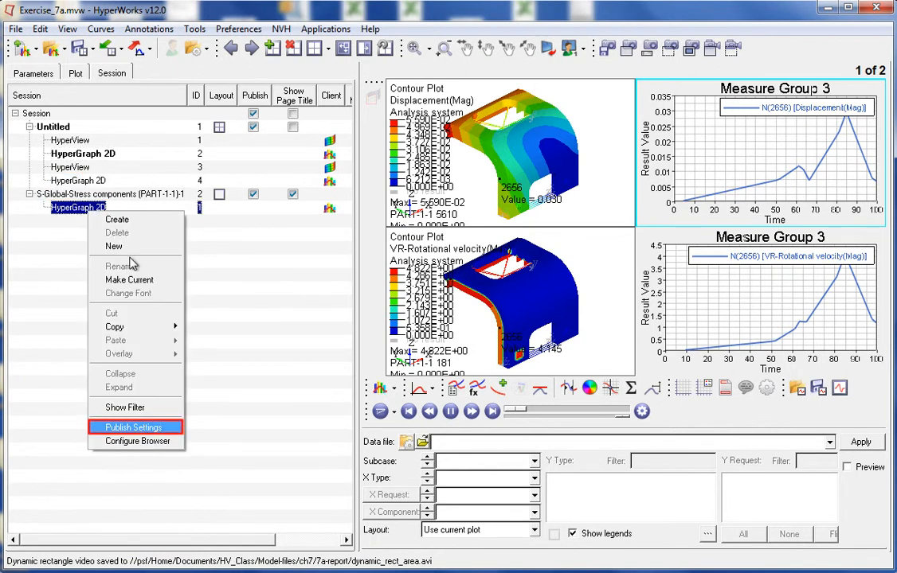
{"action": "left_click", "coordinate": [136, 427]}
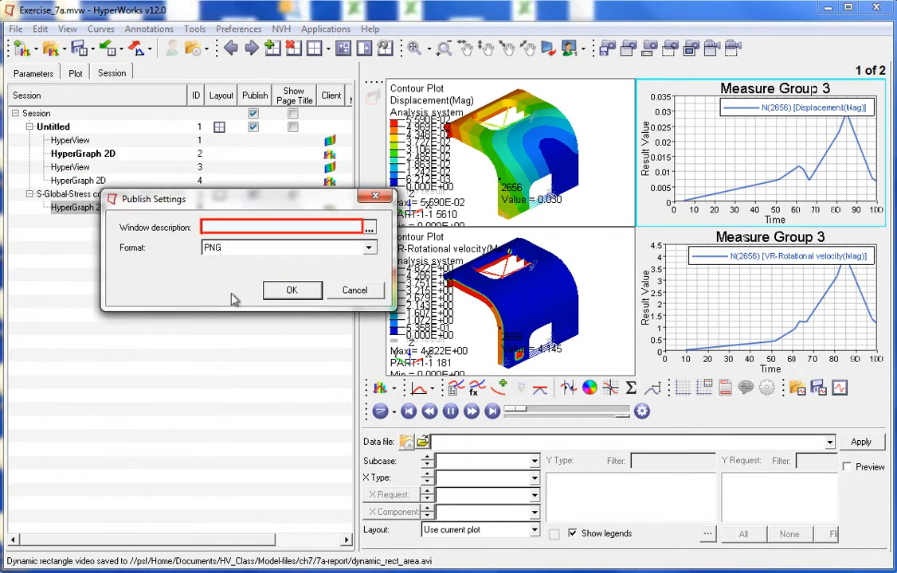
{"action": "type", "text": "Global"}
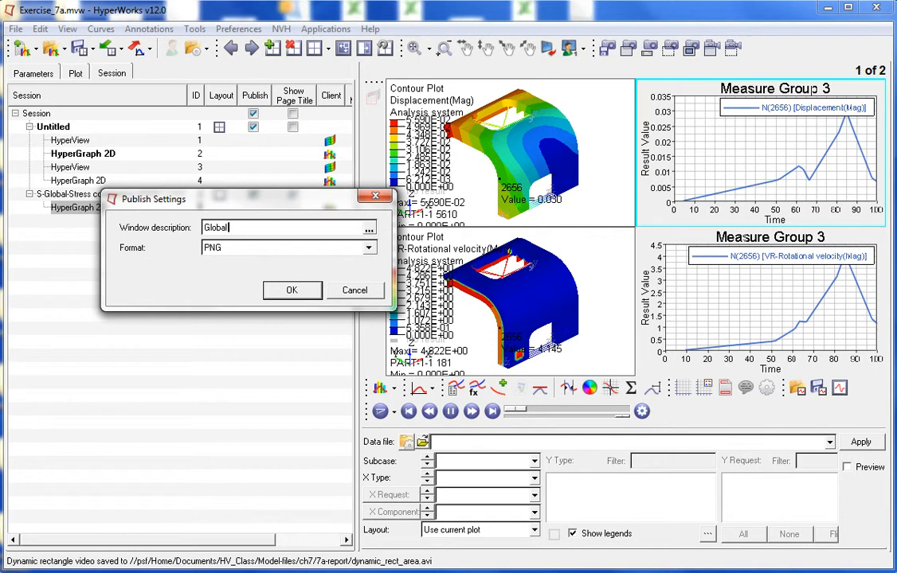
{"action": "type", "text": "Stress"}
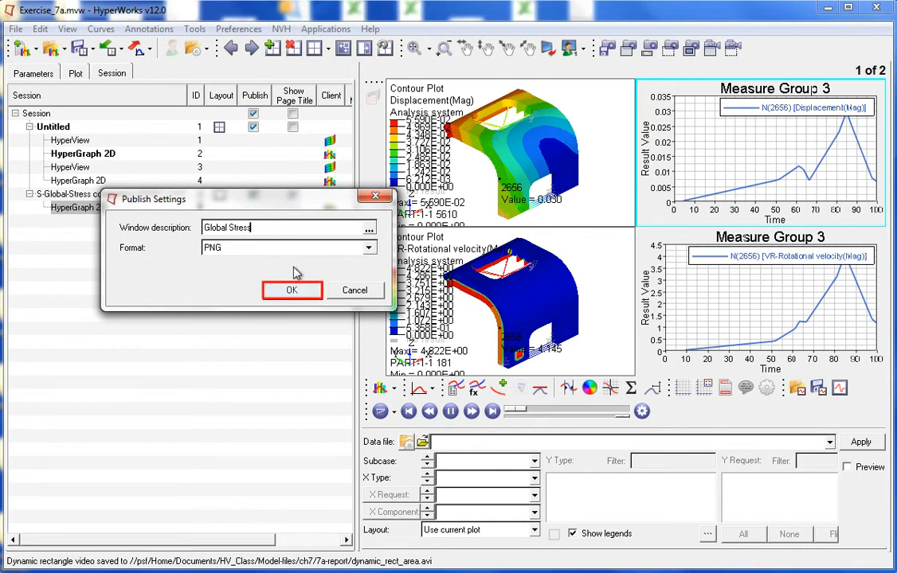
Step: Confirm the Global Stress description and publish HTML as Exercise_7a in 7a-report
{"action": "left_click", "coordinate": [291, 290]}
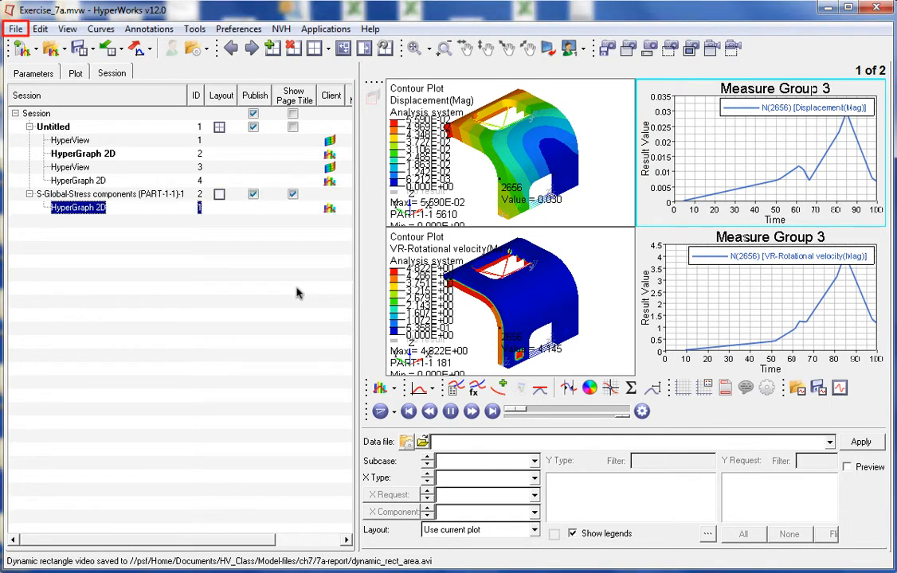
{"action": "mouse_move", "coordinate": [46, 177]}
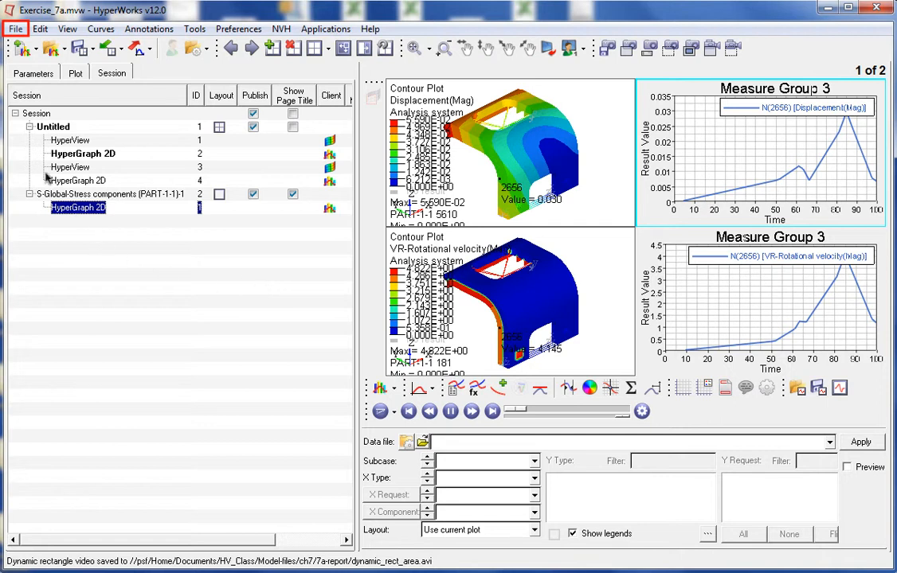
{"action": "left_click", "coordinate": [14, 28]}
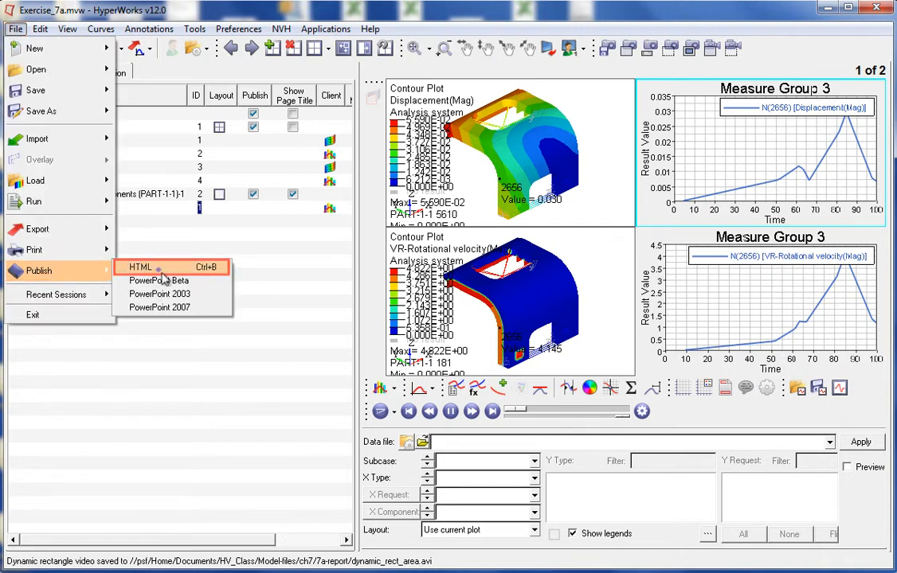
{"action": "left_click", "coordinate": [140, 266]}
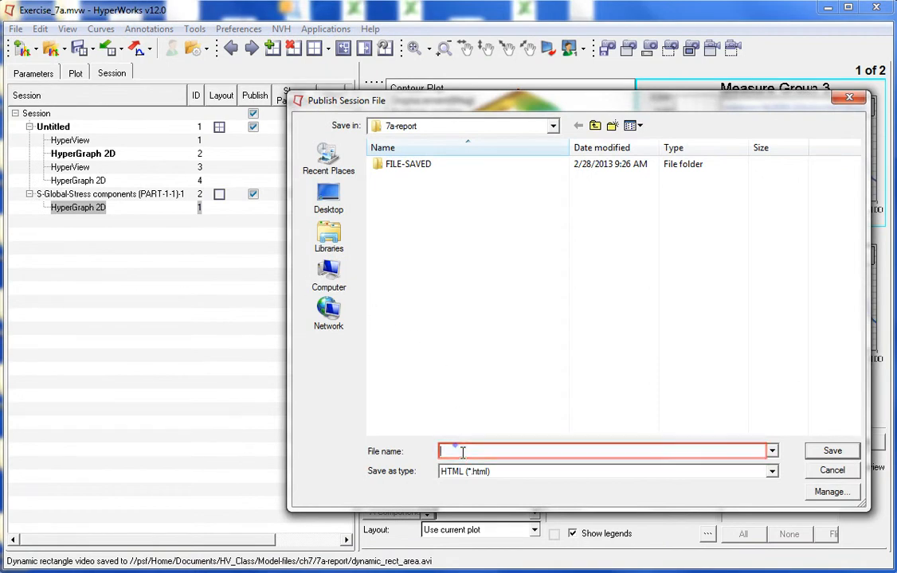
{"action": "type", "text": "Exercise_7a"}
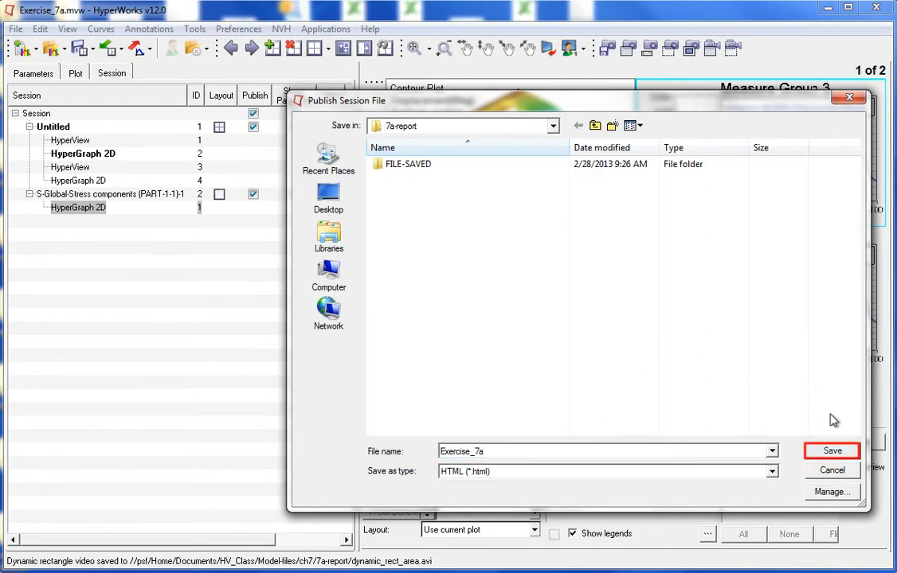
{"action": "left_click", "coordinate": [830, 451]}
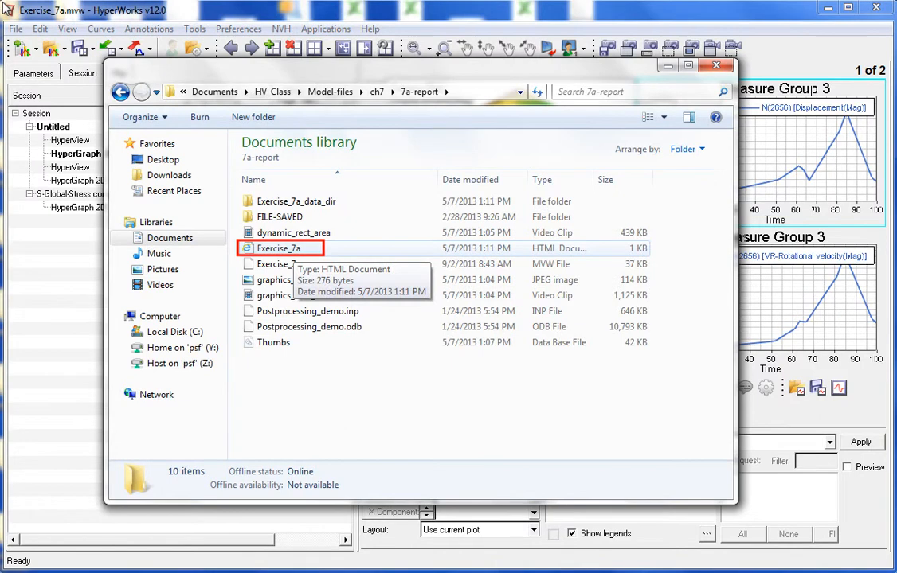
Step: Open Exercise_7a.html in Internet Explorer and follow the S-Global-Stress components link
{"action": "double_click", "coordinate": [279, 249]}
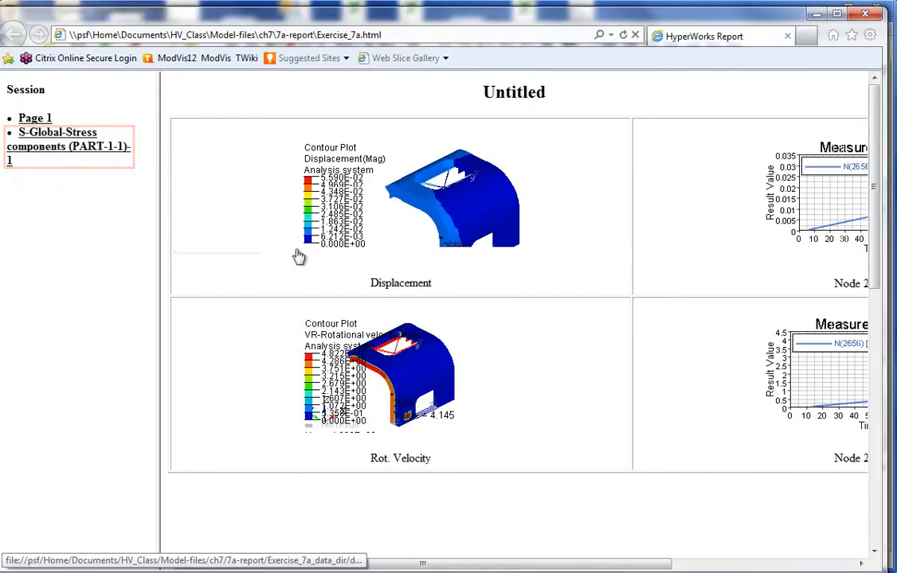
{"action": "left_click", "coordinate": [69, 147]}
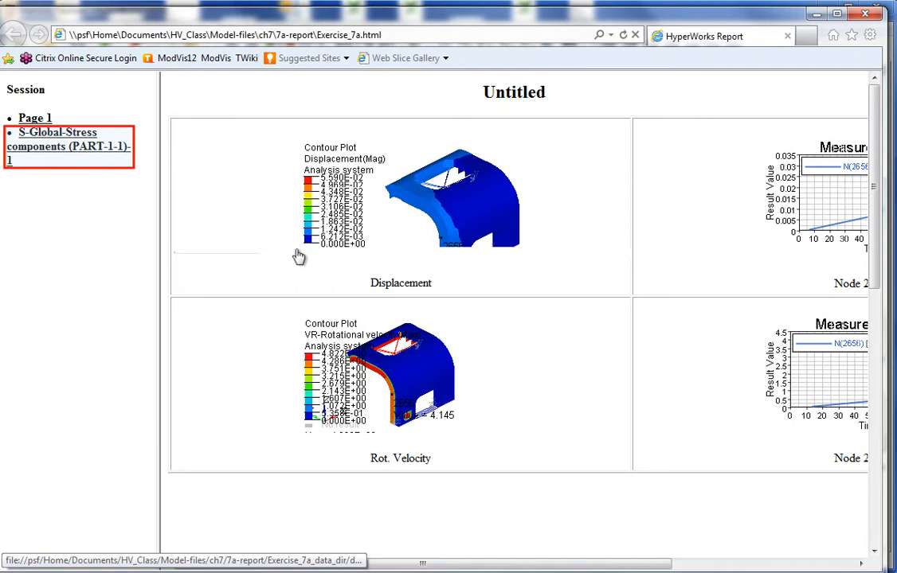
{"action": "mouse_move", "coordinate": [269, 256]}
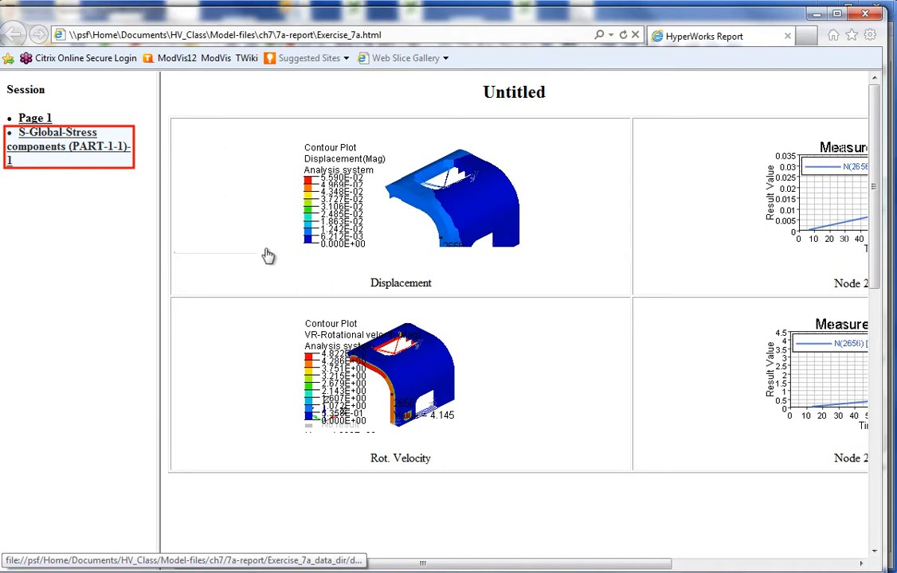
{"action": "mouse_move", "coordinate": [103, 174]}
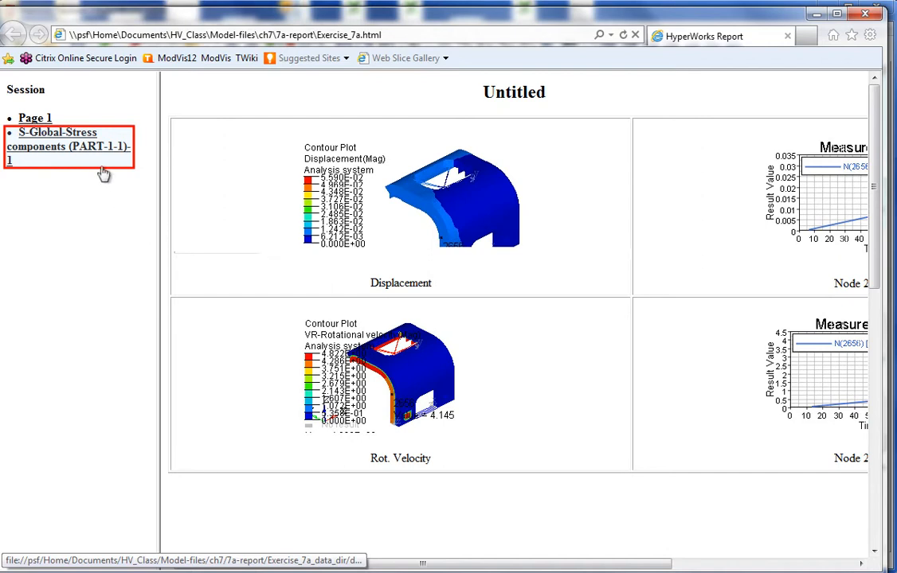
{"action": "left_click", "coordinate": [68, 147]}
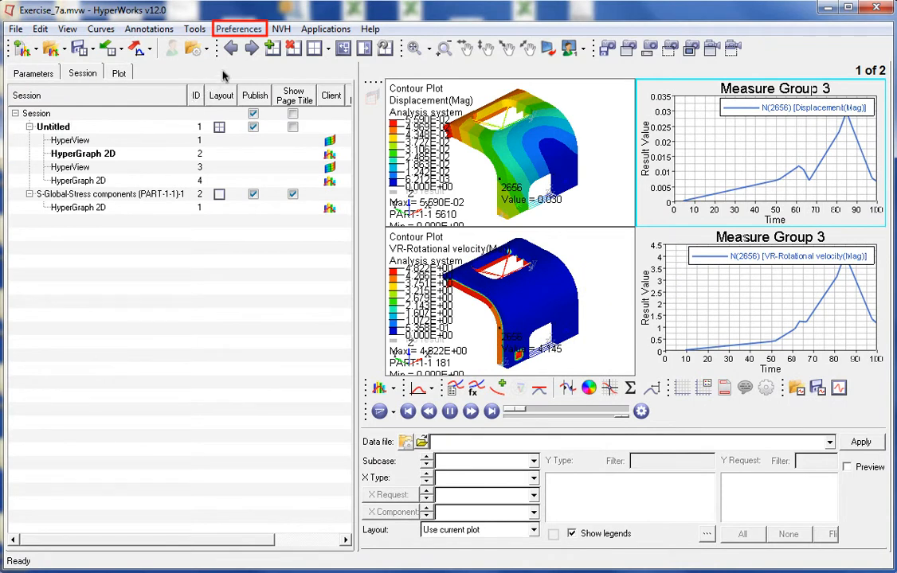
Step: Set the H3D export preferences to exclude results
{"action": "left_click", "coordinate": [238, 29]}
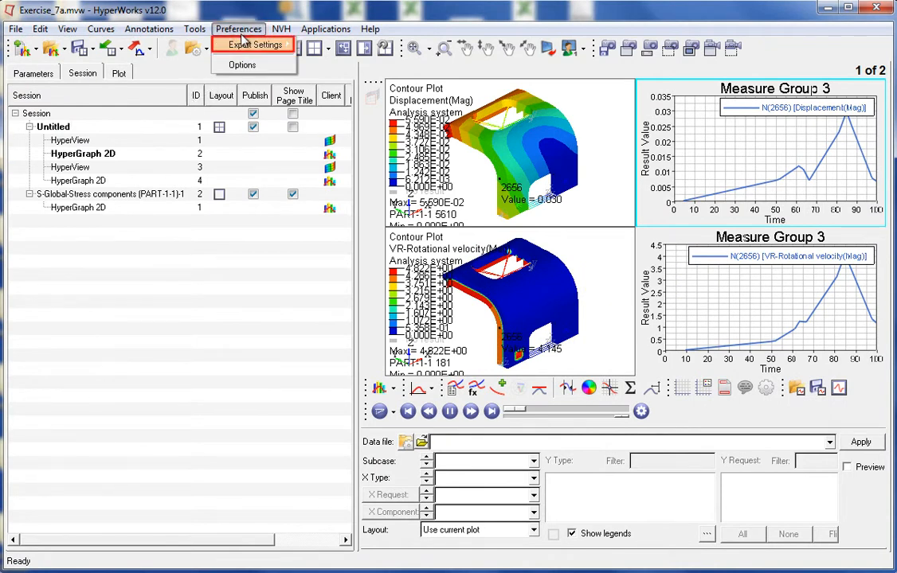
{"action": "left_click", "coordinate": [253, 44]}
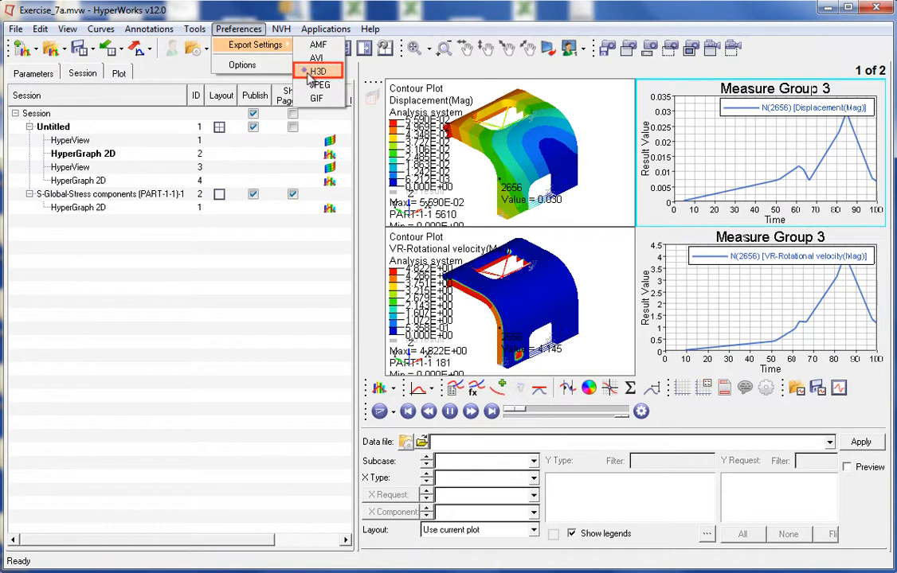
{"action": "left_click", "coordinate": [316, 70]}
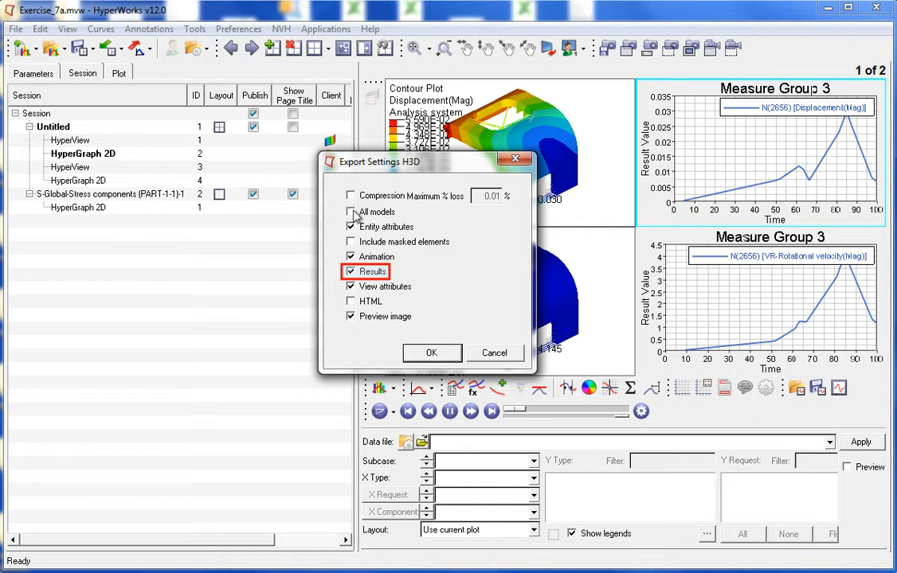
{"action": "left_click", "coordinate": [351, 272]}
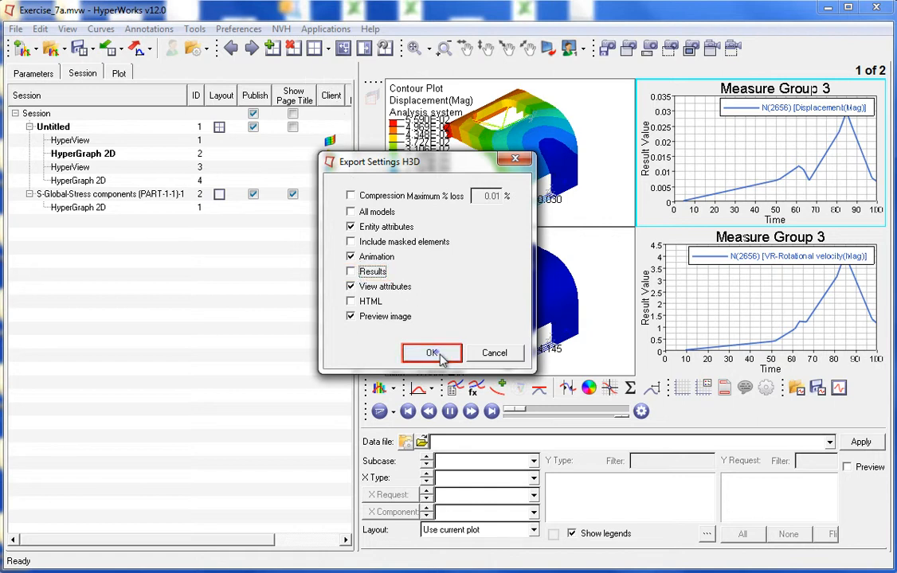
{"action": "left_click", "coordinate": [431, 352]}
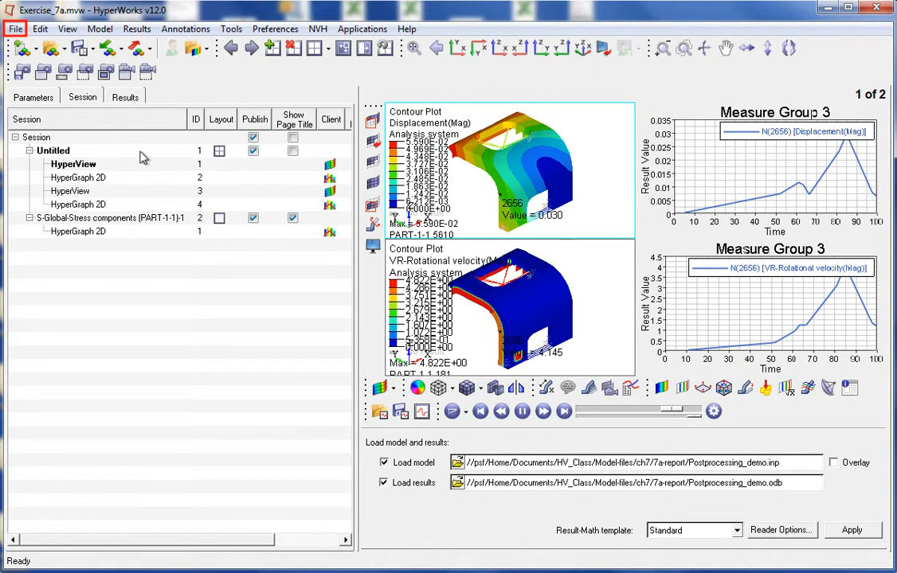
Step: Export the model as an H3D file named 'export'
{"action": "left_click", "coordinate": [14, 29]}
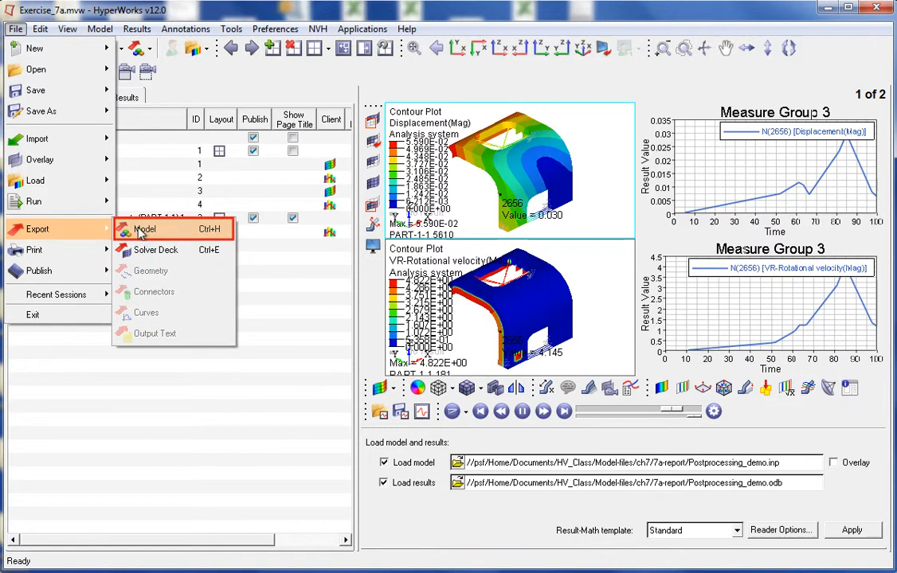
{"action": "left_click", "coordinate": [146, 229]}
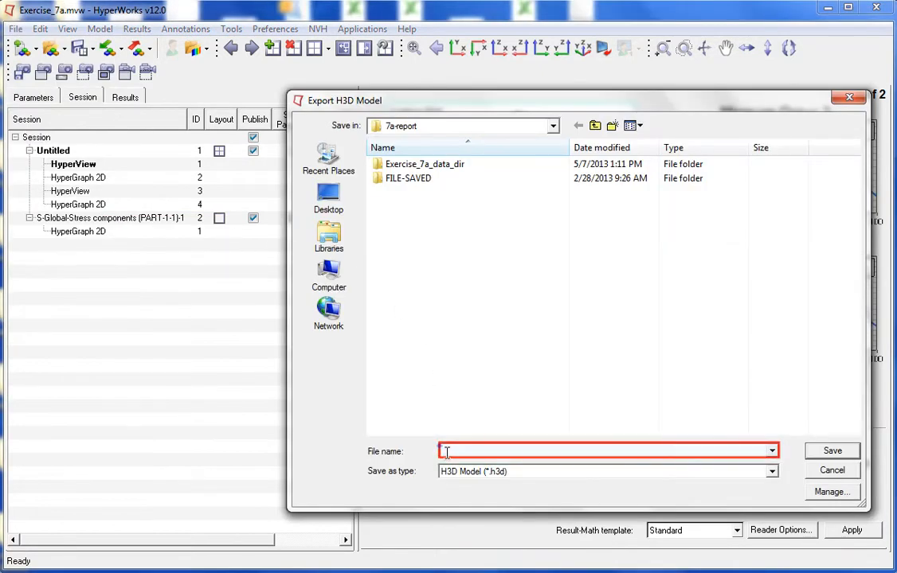
{"action": "type", "text": "export"}
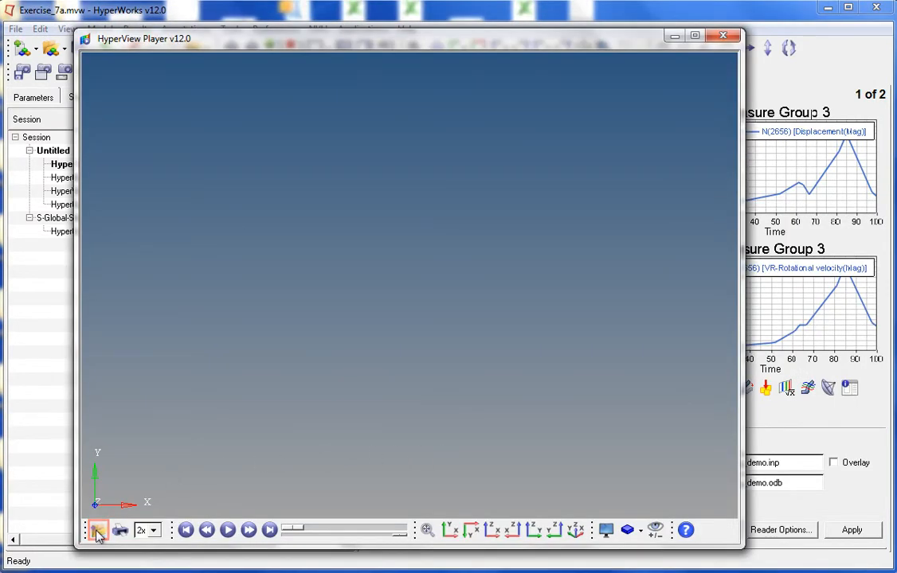
Step: Open export_h3d from the 7a-report folder in HyperView Player
{"action": "left_click", "coordinate": [97, 529]}
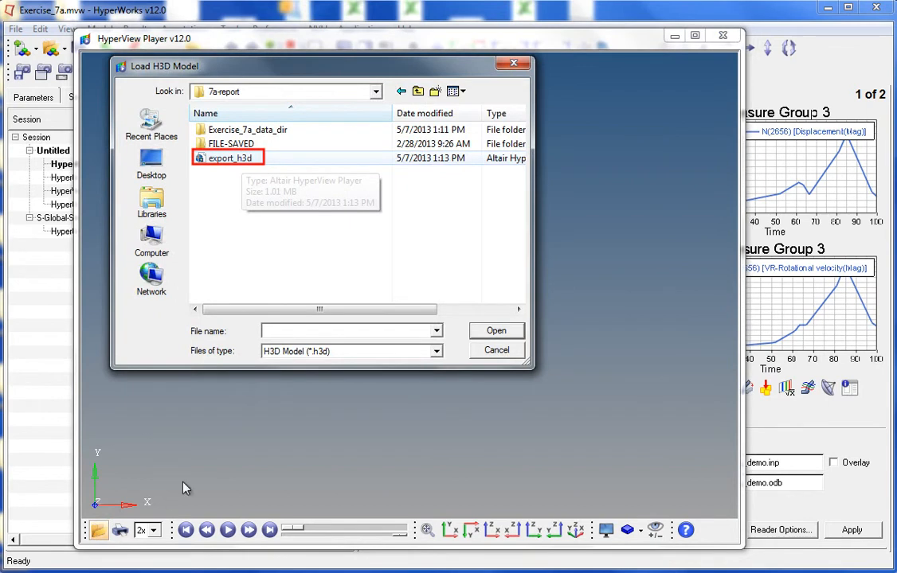
{"action": "double_click", "coordinate": [230, 157]}
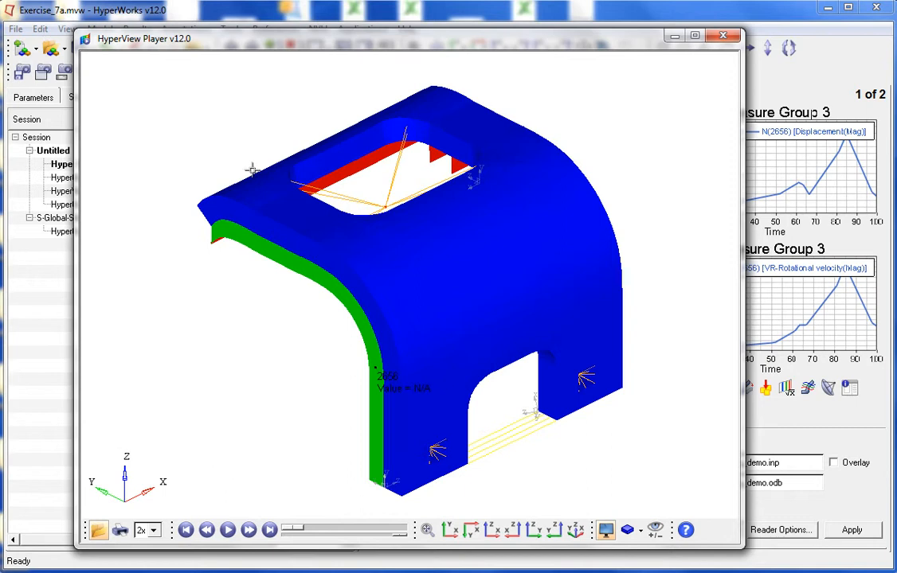
{"action": "mouse_move", "coordinate": [309, 325]}
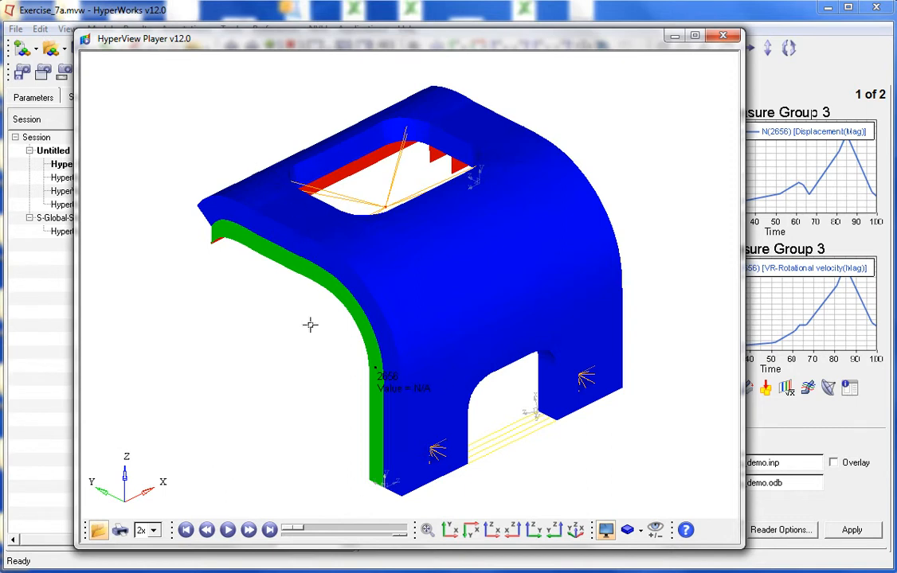